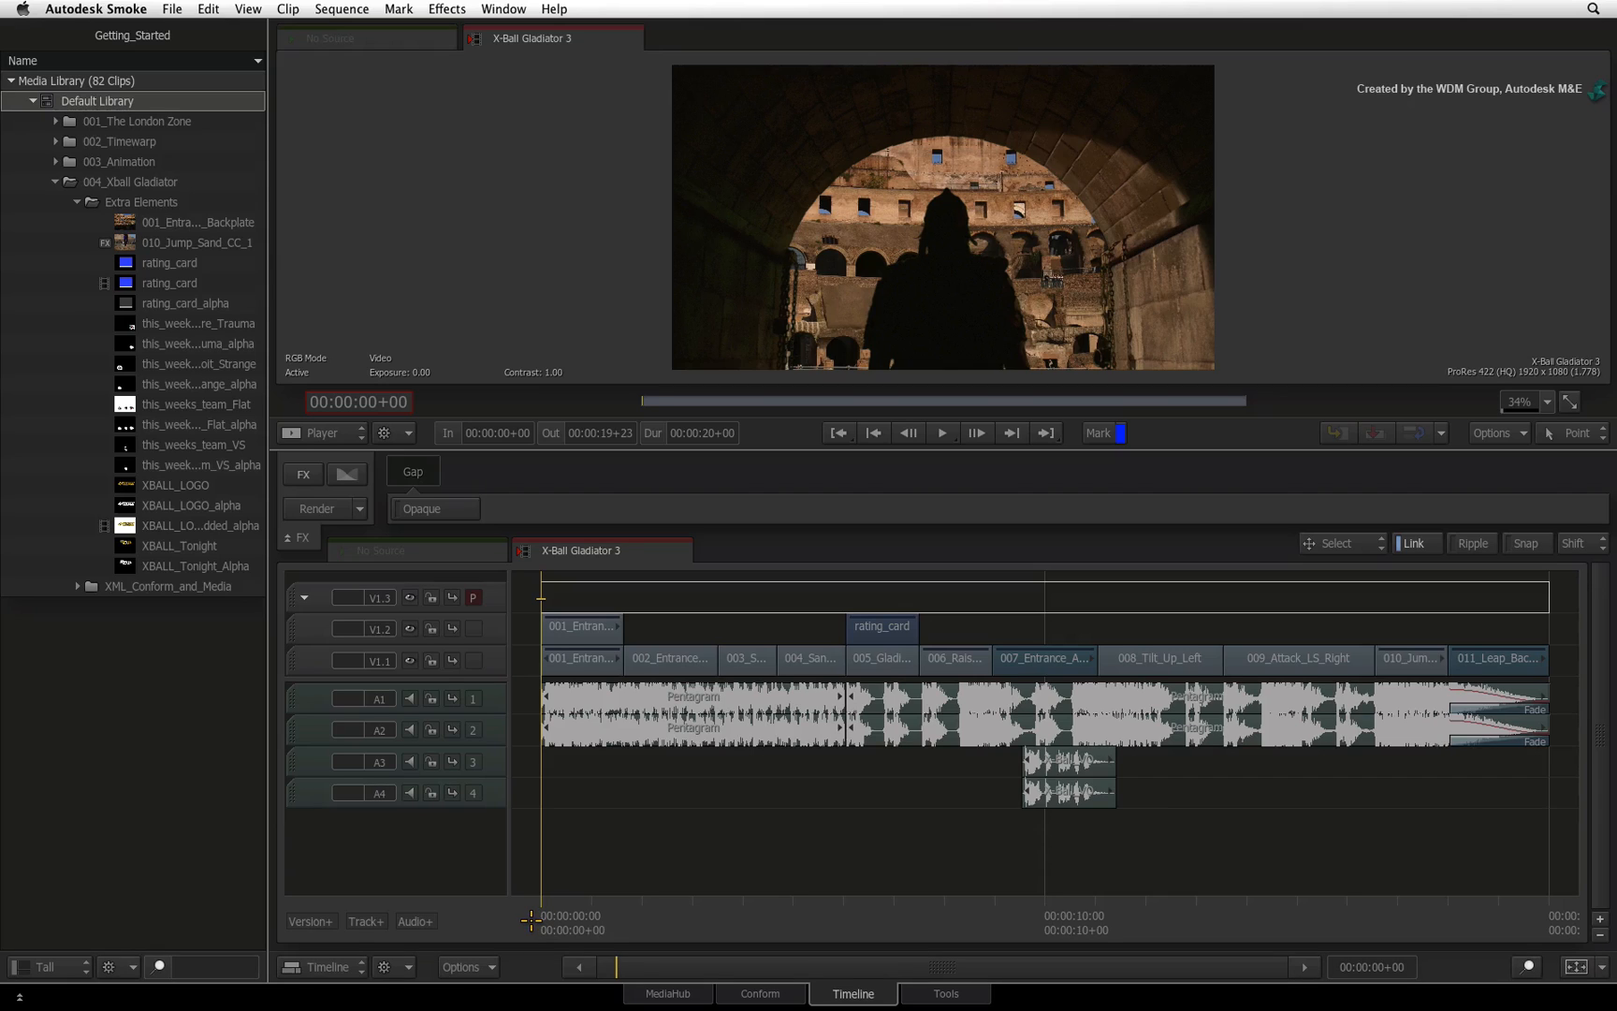
{"action": "mouse_move", "coordinate": [619, 702]}
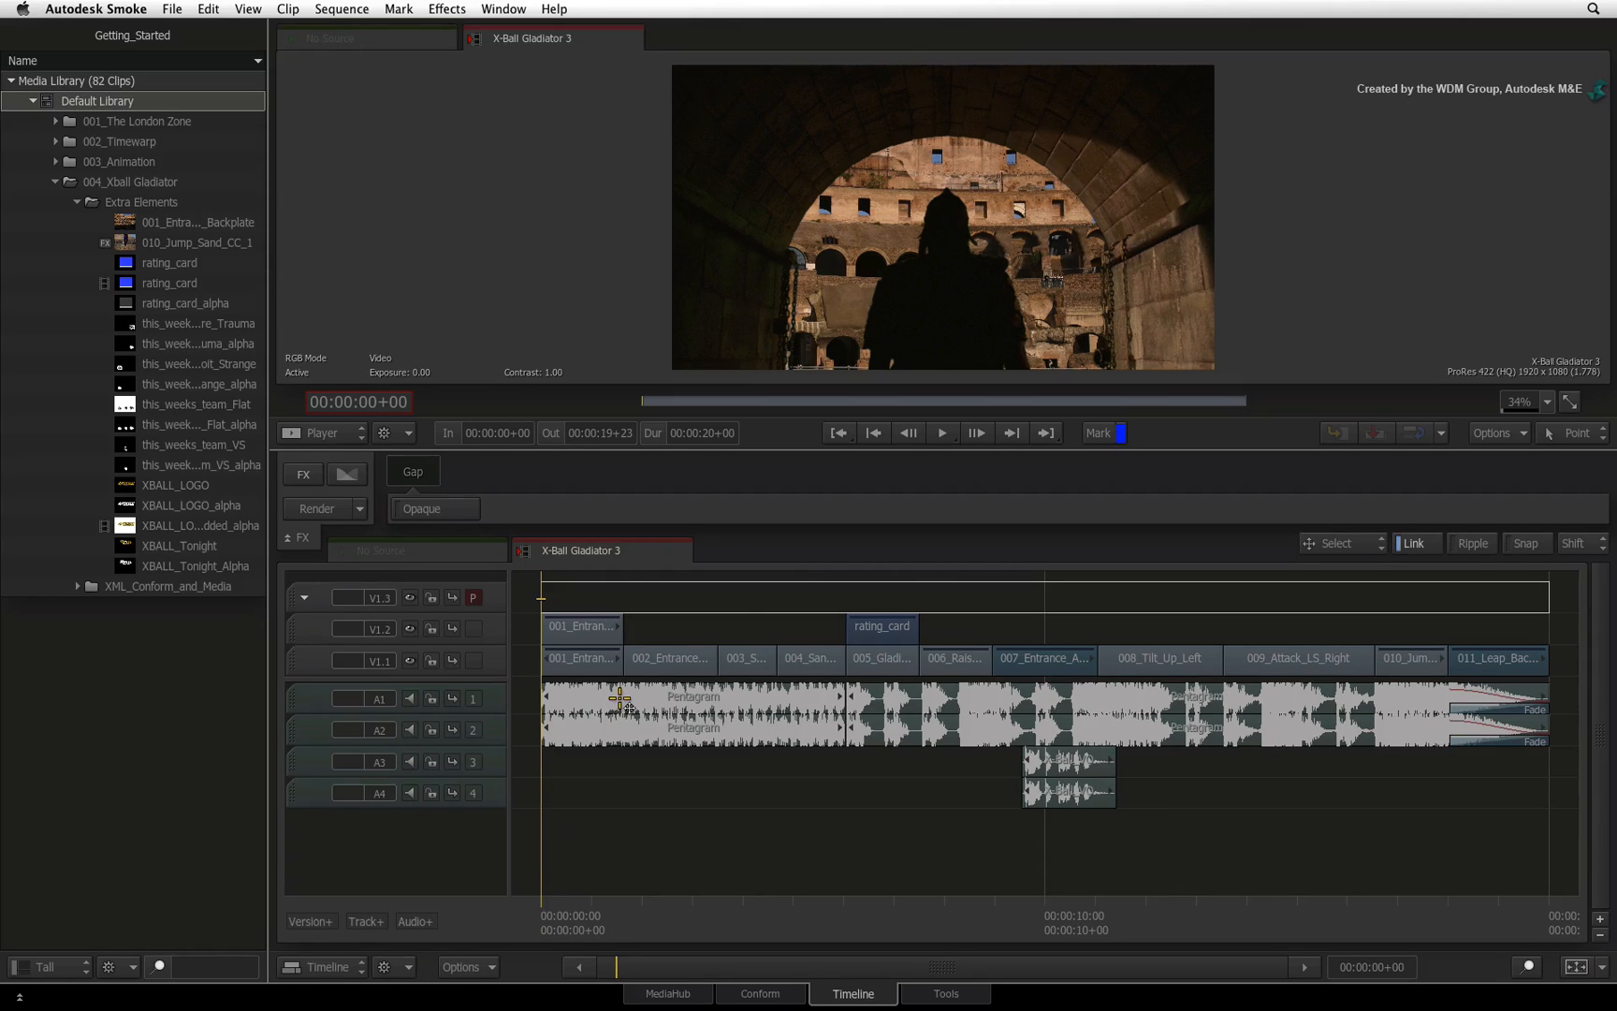
{"action": "mouse_move", "coordinate": [446, 959]}
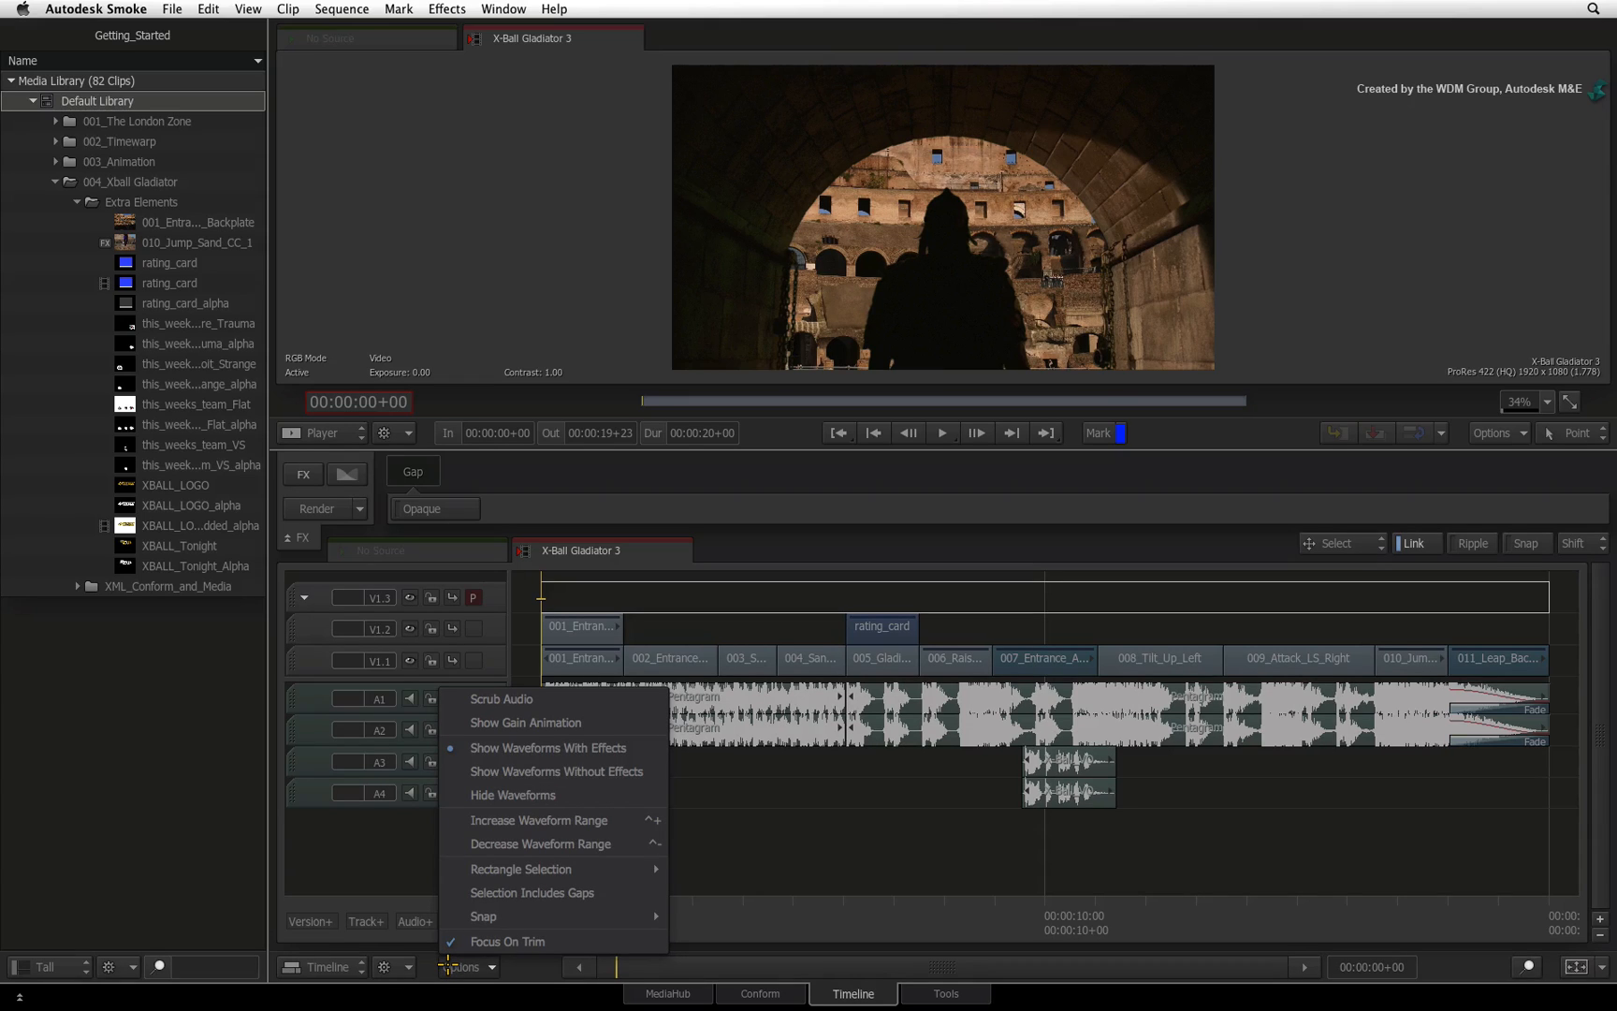
{"action": "mouse_move", "coordinate": [513, 794]}
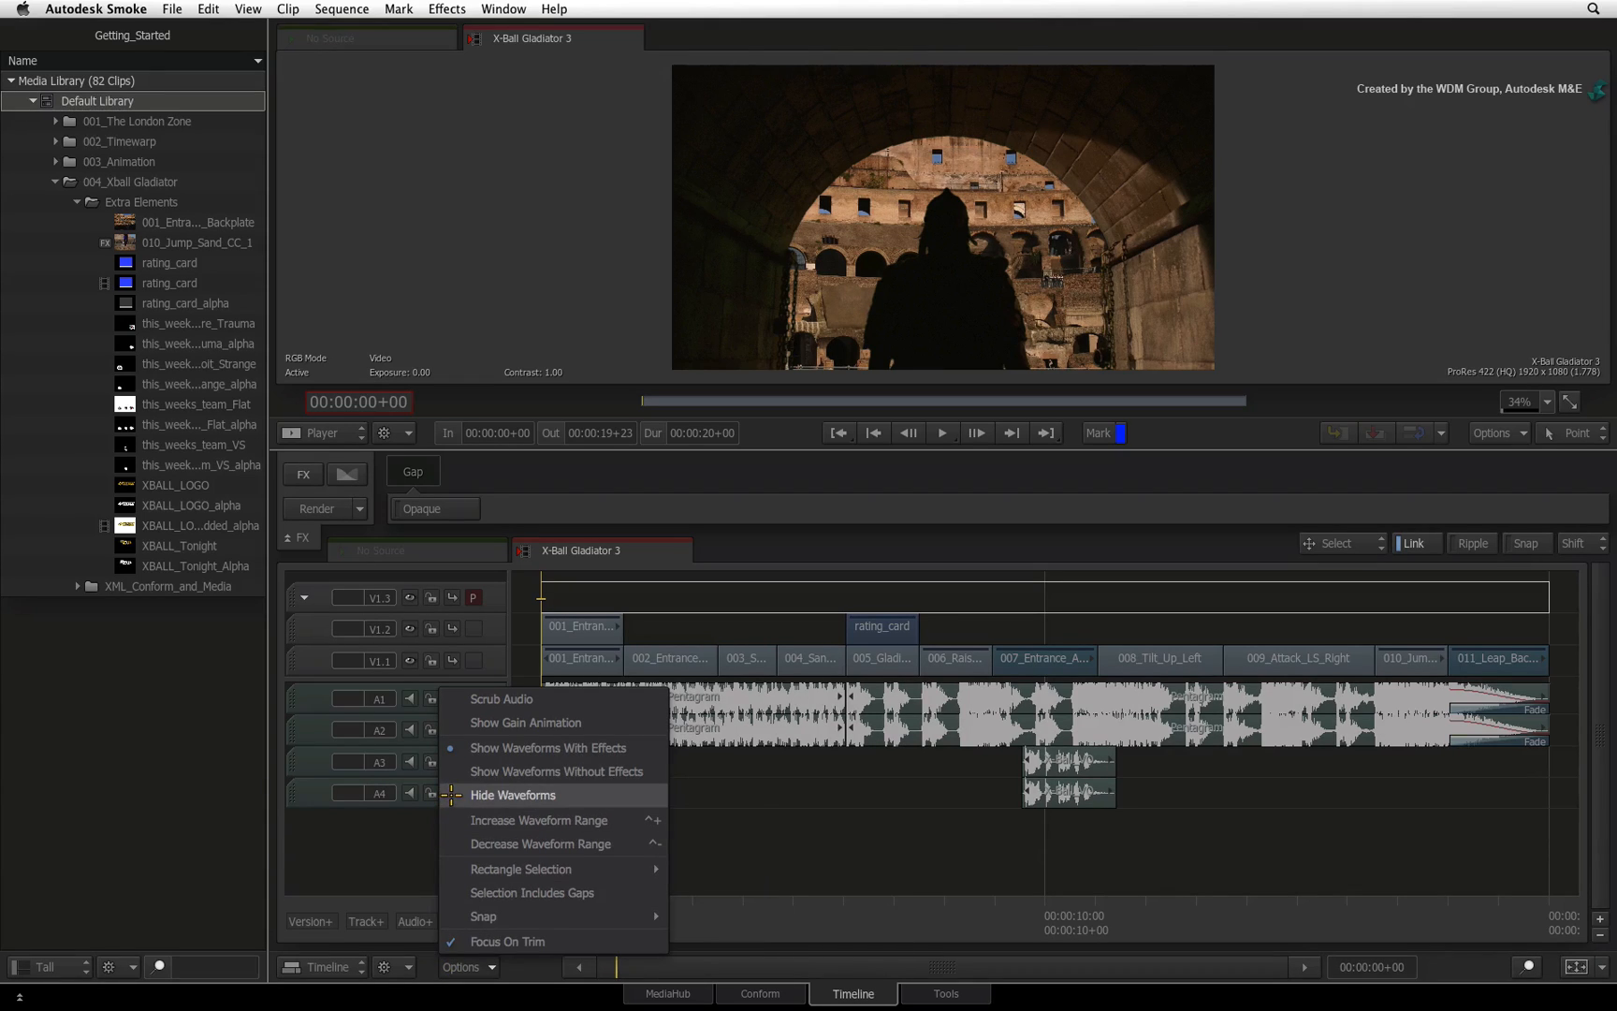
Switch the timeline waveforms to display with audio effects applied.
{"action": "left_click", "coordinate": [513, 793]}
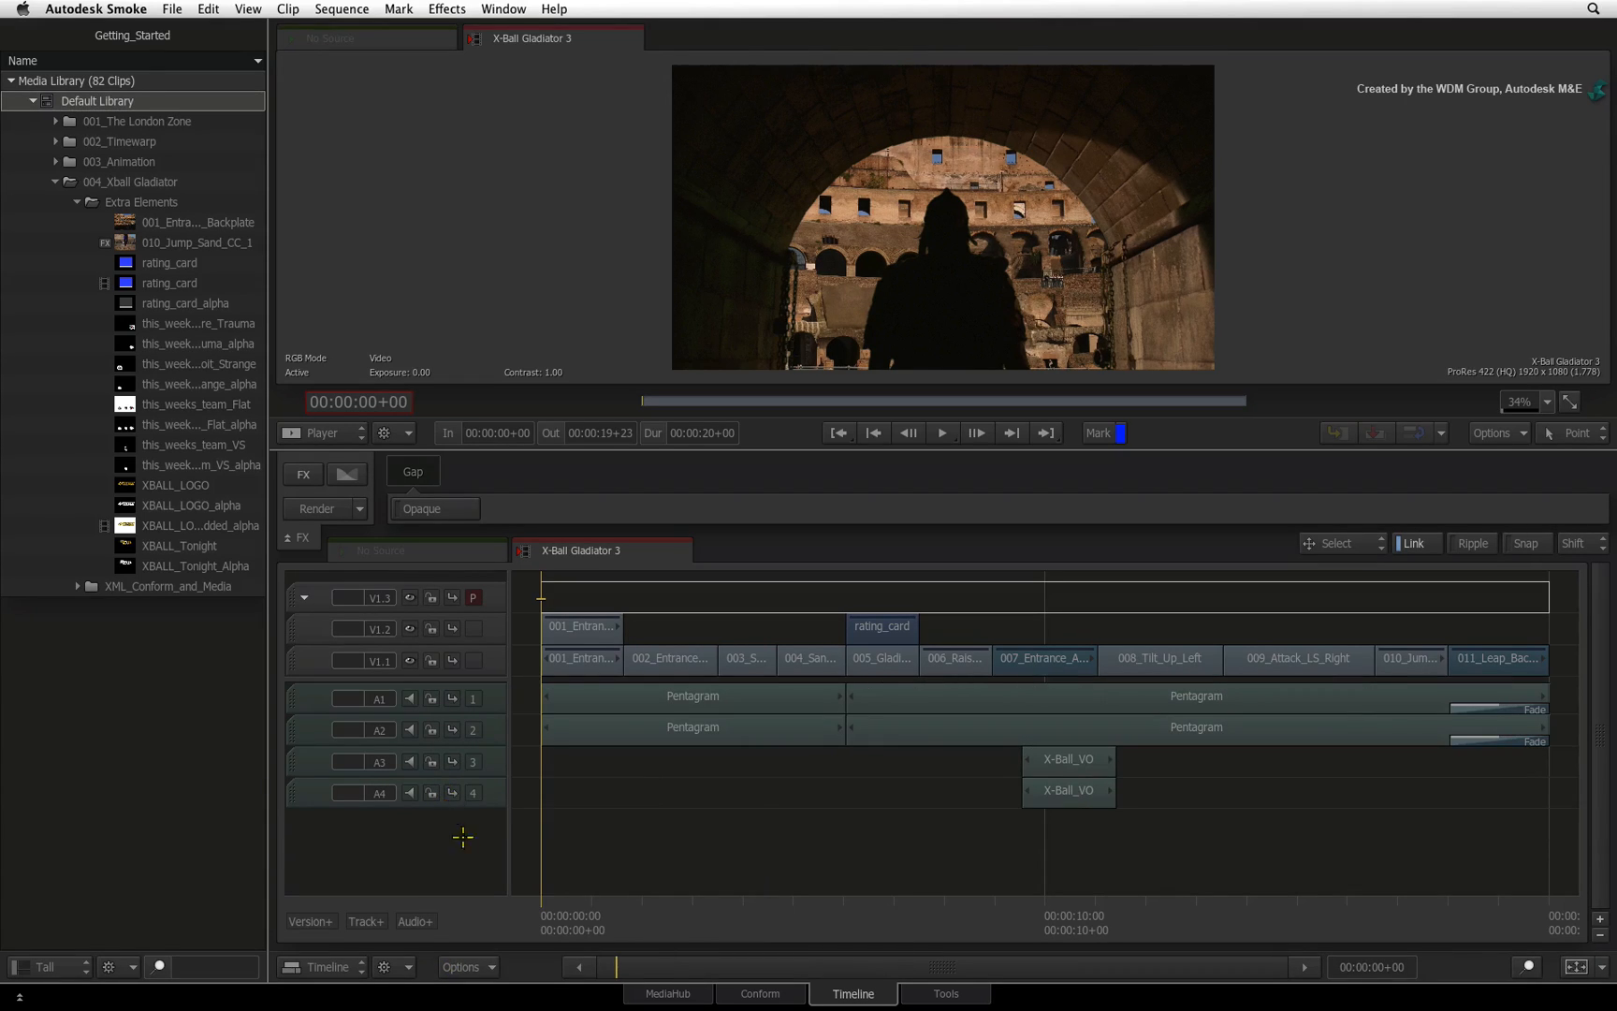
{"action": "mouse_move", "coordinate": [481, 948]}
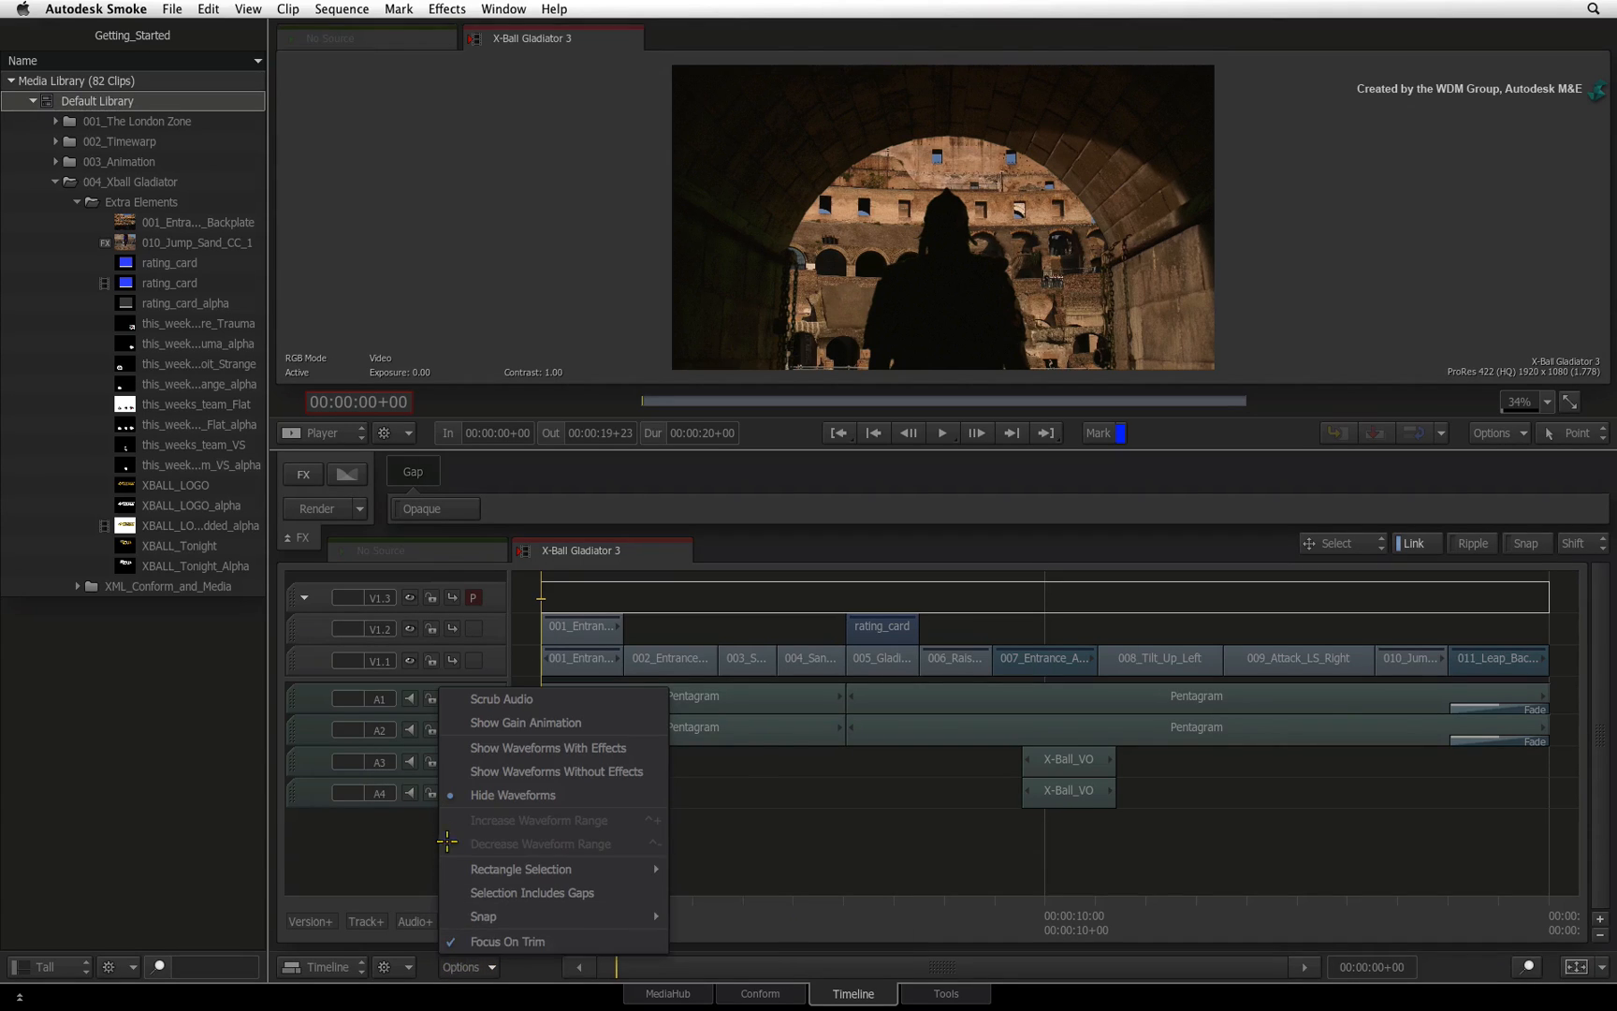
{"action": "mouse_move", "coordinate": [549, 747]}
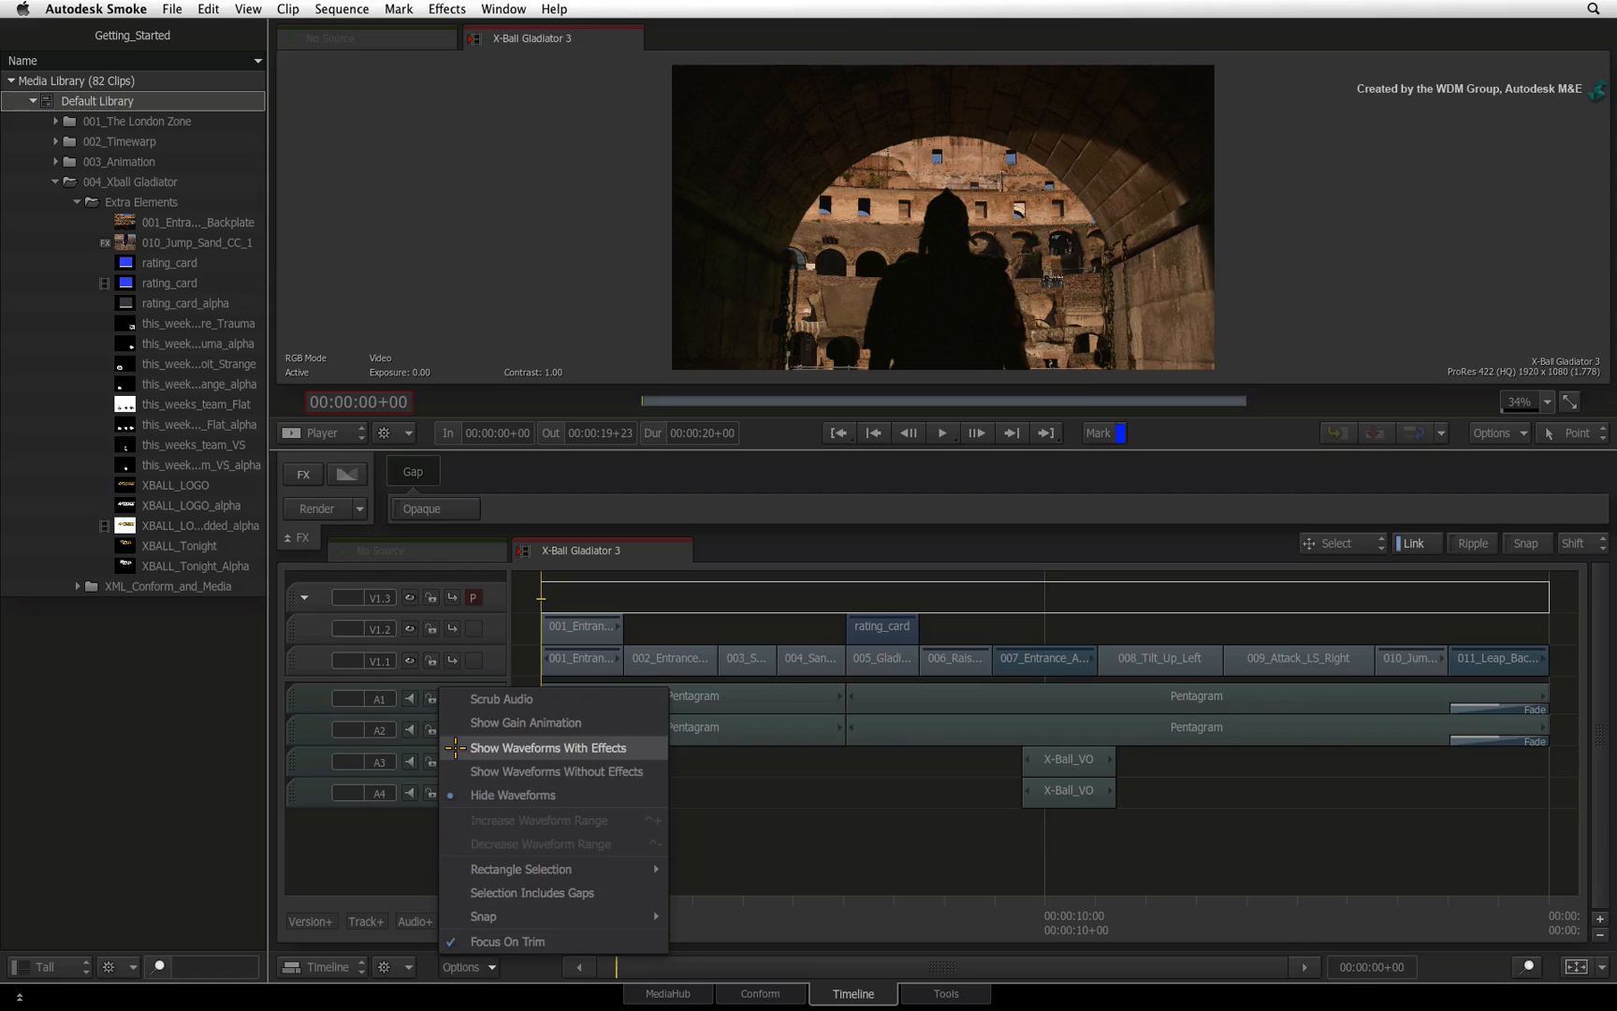
{"action": "left_click", "coordinate": [551, 747]}
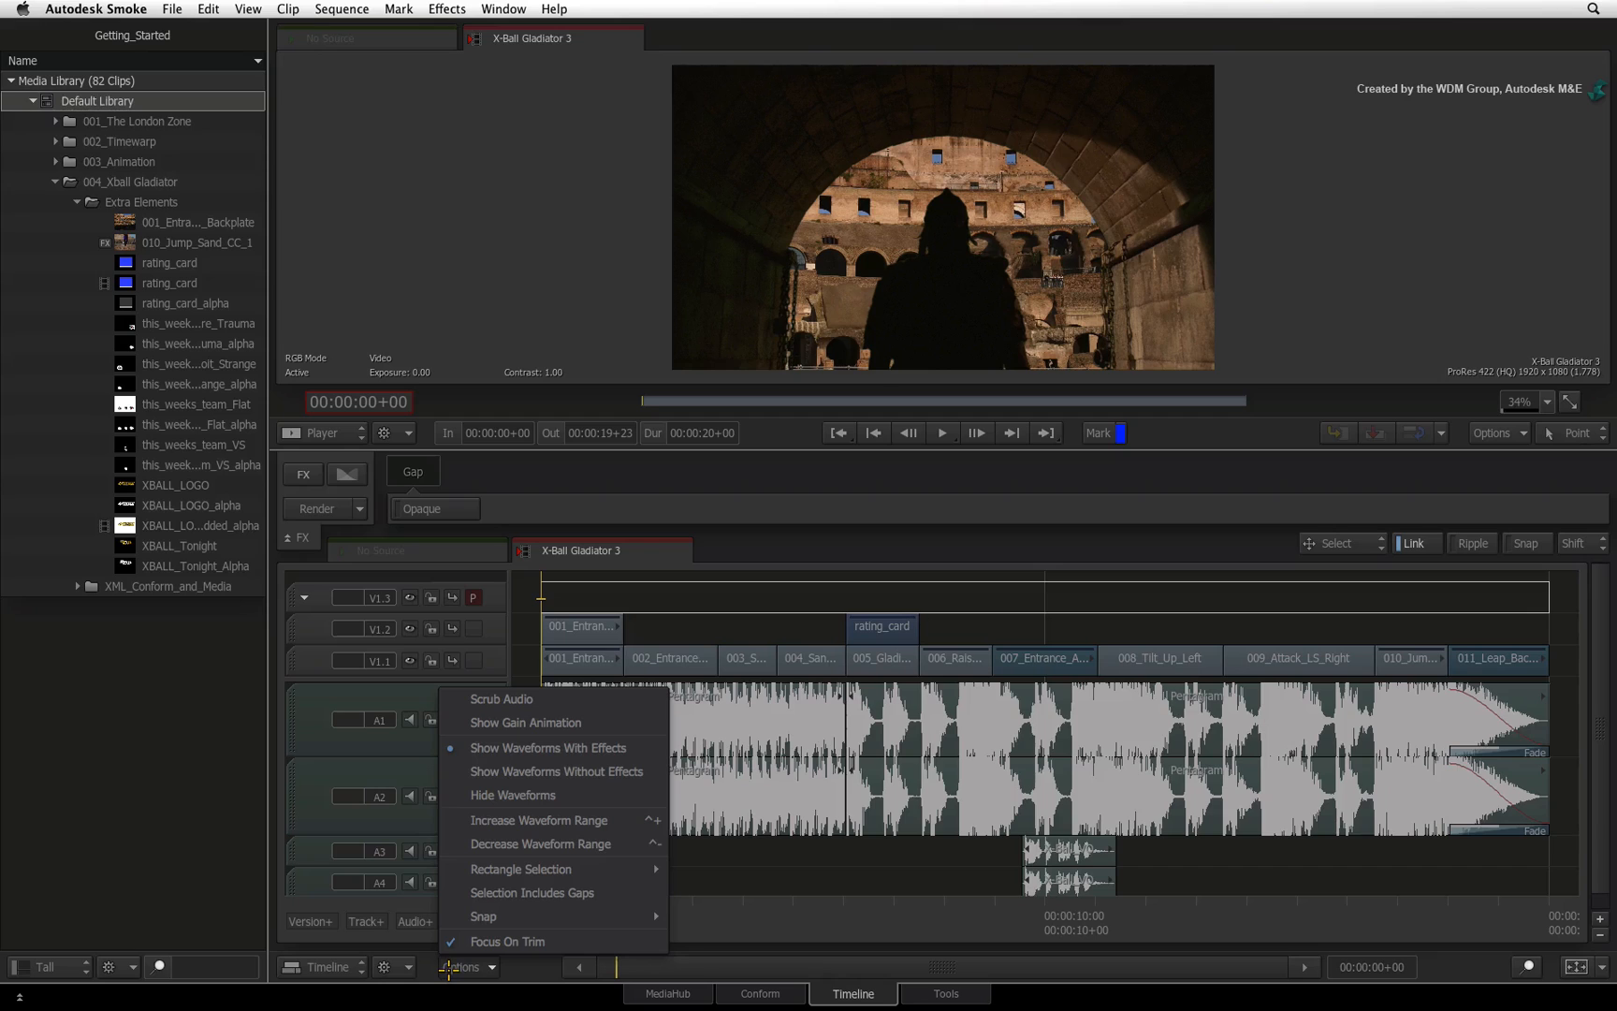
{"action": "mouse_move", "coordinate": [539, 820]}
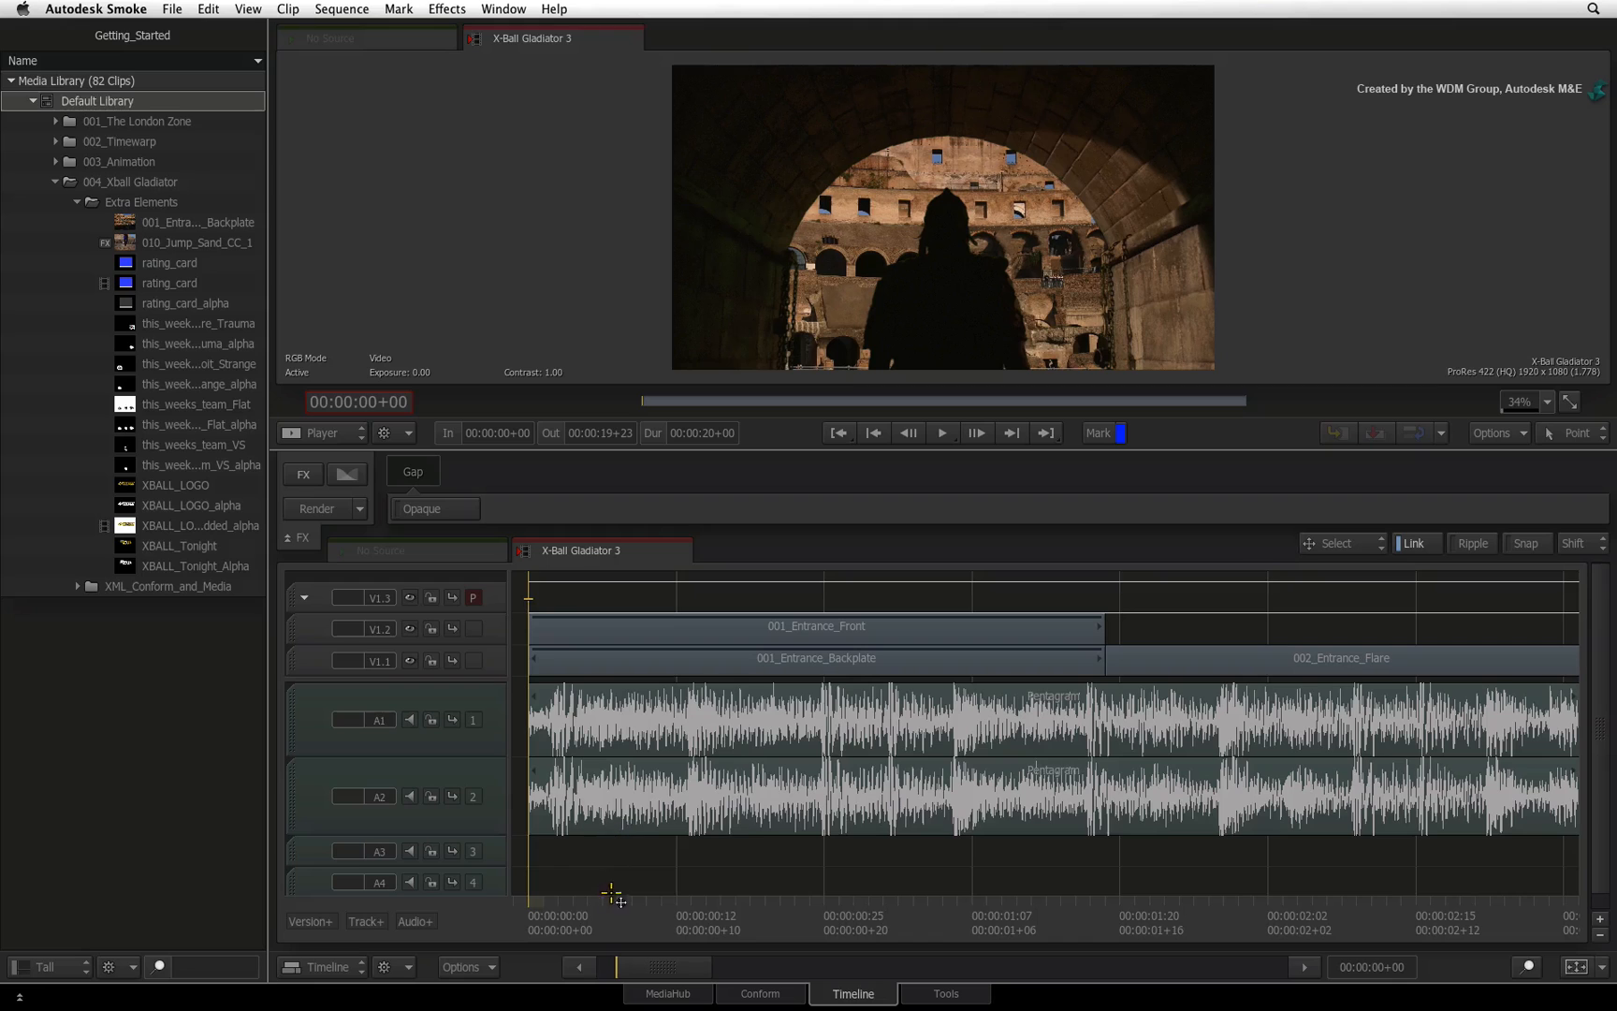
Add a cosine fade-in at the head of the A1/A2 audio using Command+T.
{"action": "left_click", "coordinate": [940, 433]}
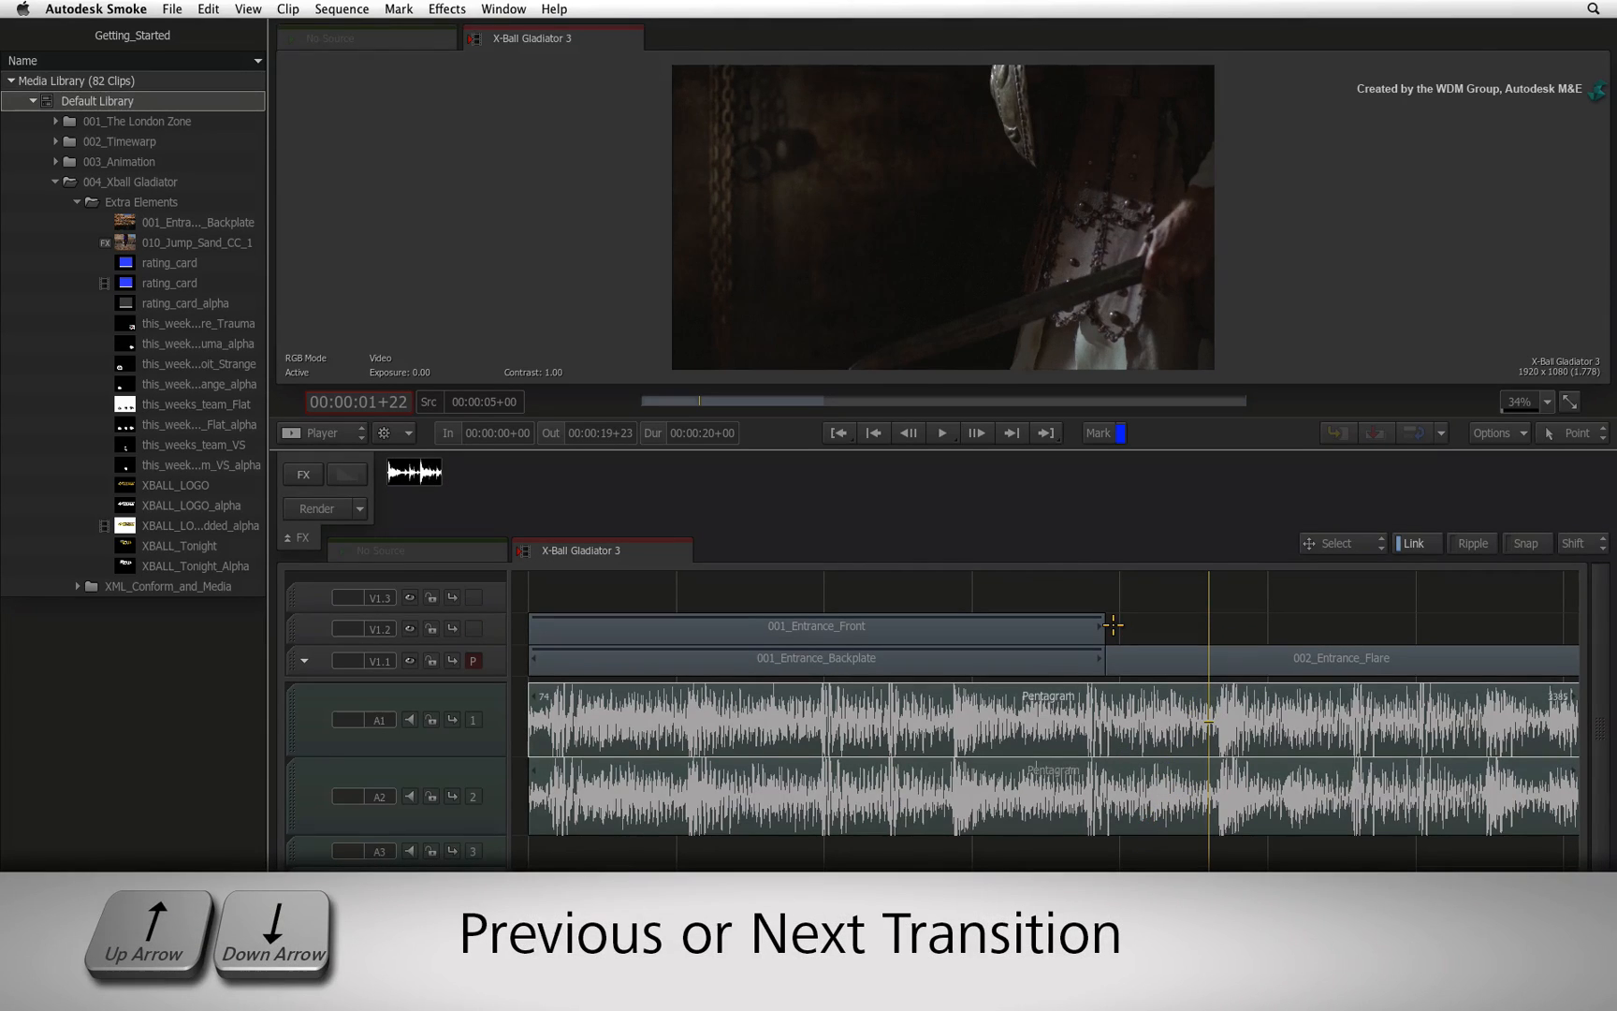
{"action": "key", "text": "up"}
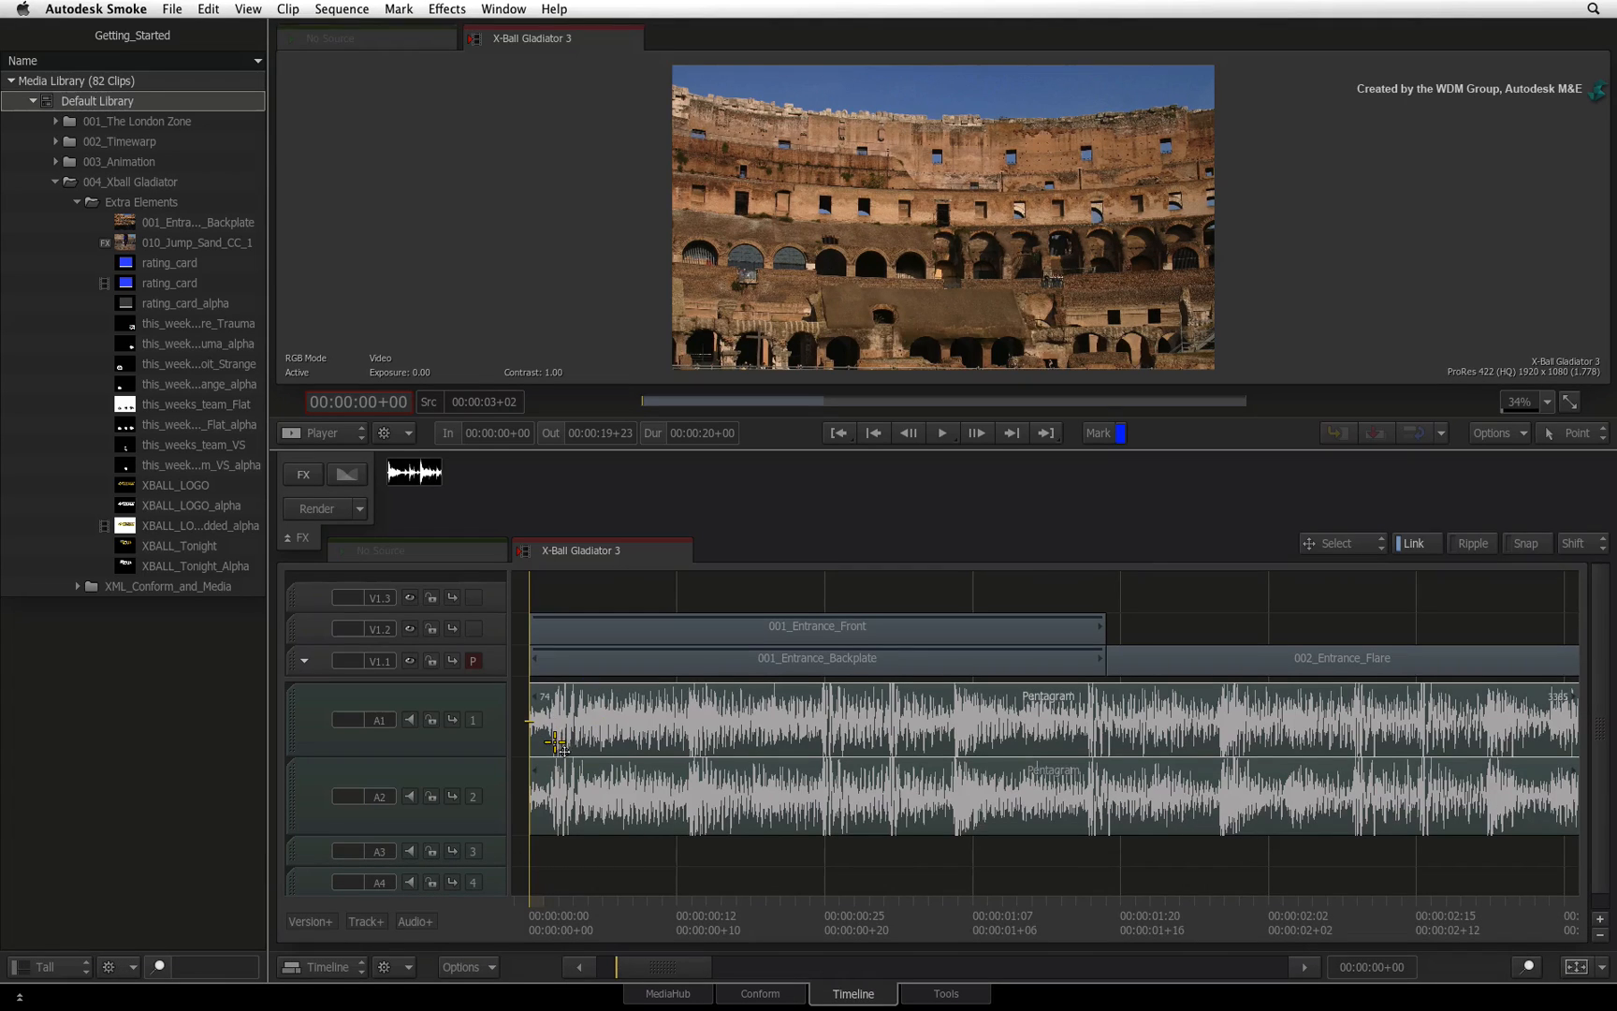
{"action": "key", "text": "shift+cmd+a"}
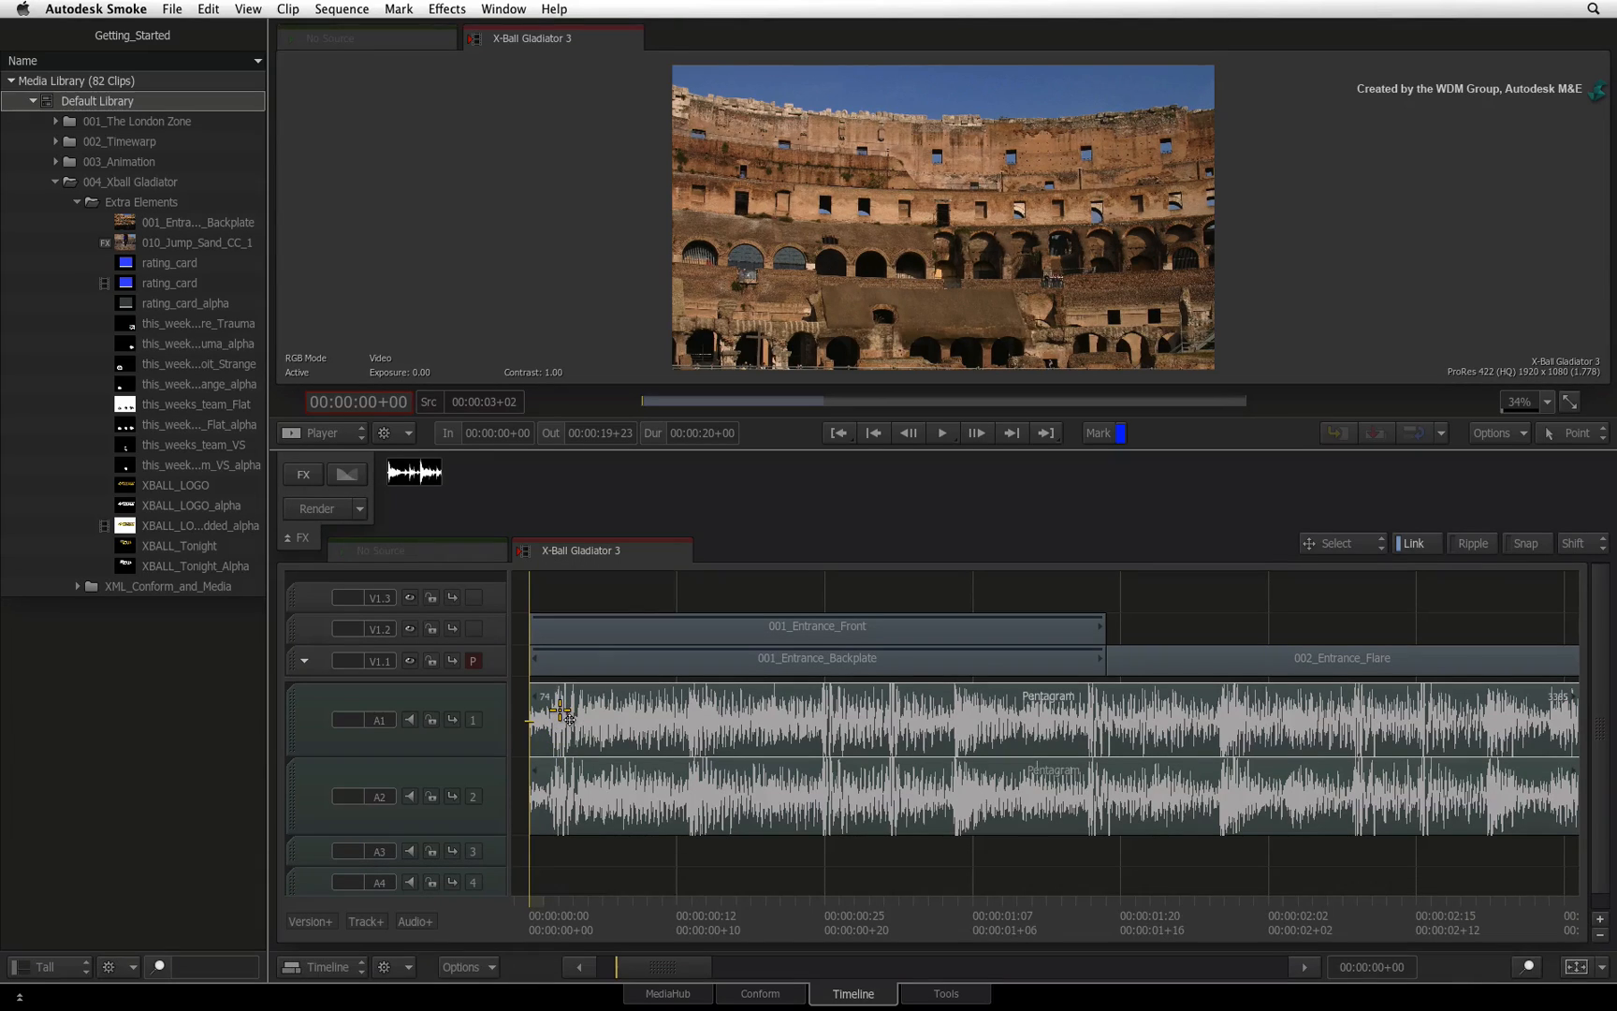
{"action": "left_click", "coordinate": [348, 474]}
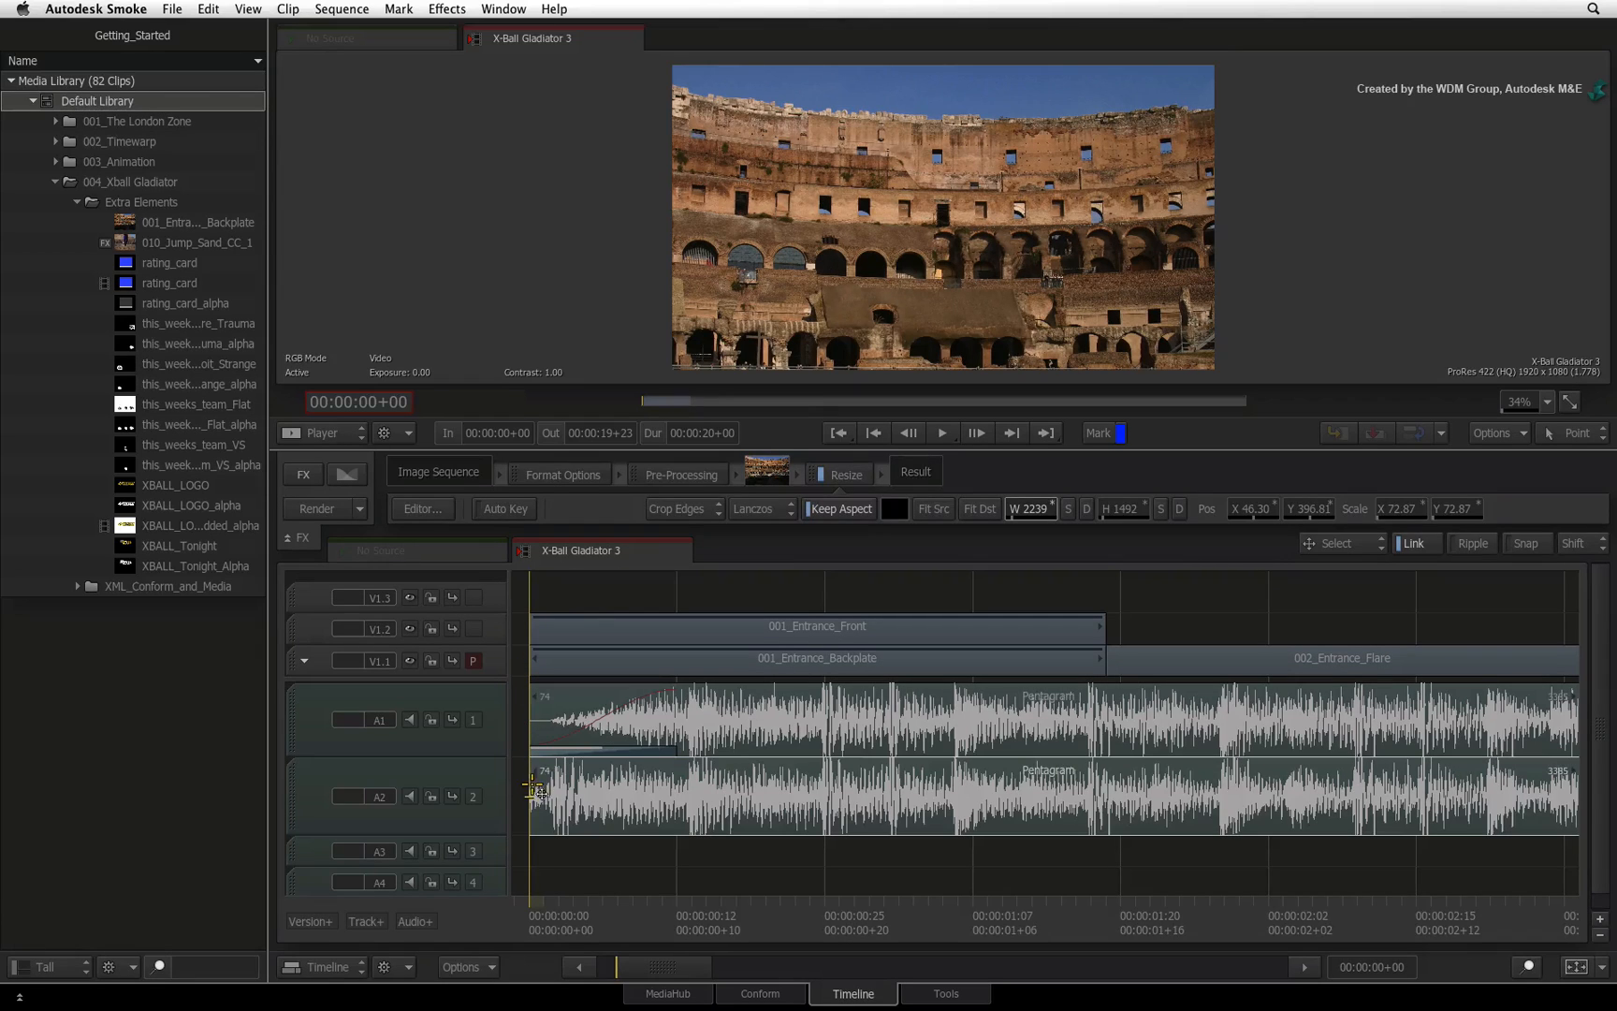
{"action": "key", "text": "cmd+t"}
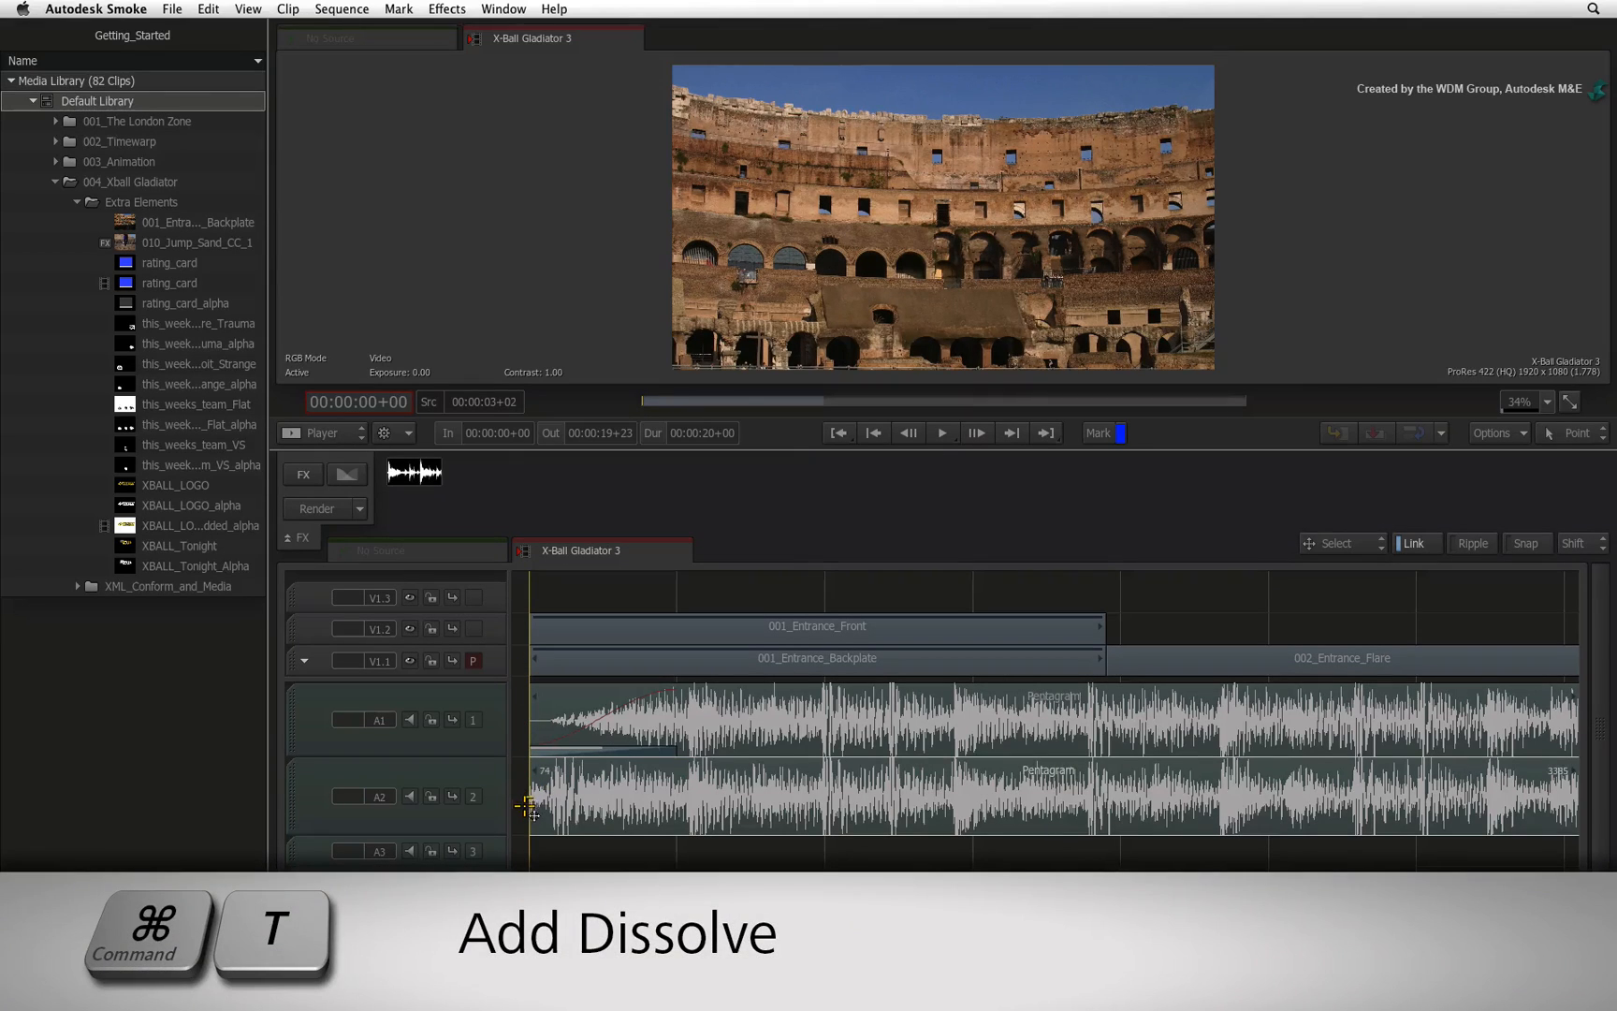
{"action": "key", "text": "cmd+t"}
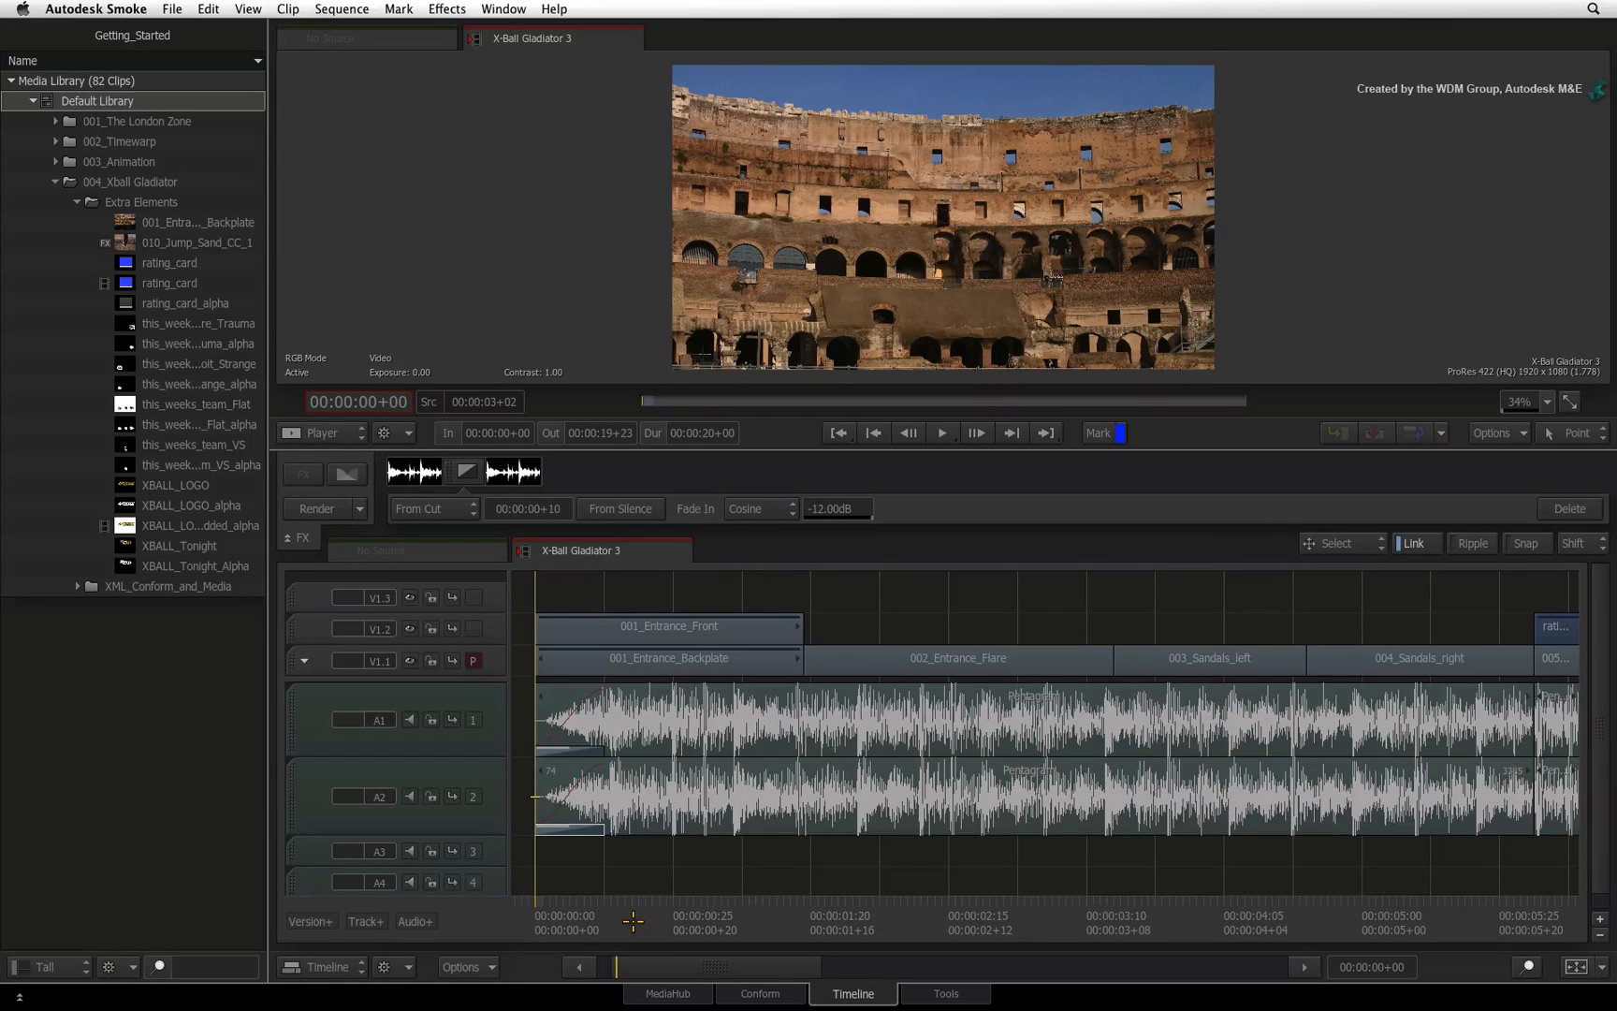
Add a centred cosine dissolve at the A1/A2 cut under 005_Gladiator_for_CC.
{"action": "left_click", "coordinate": [942, 433]}
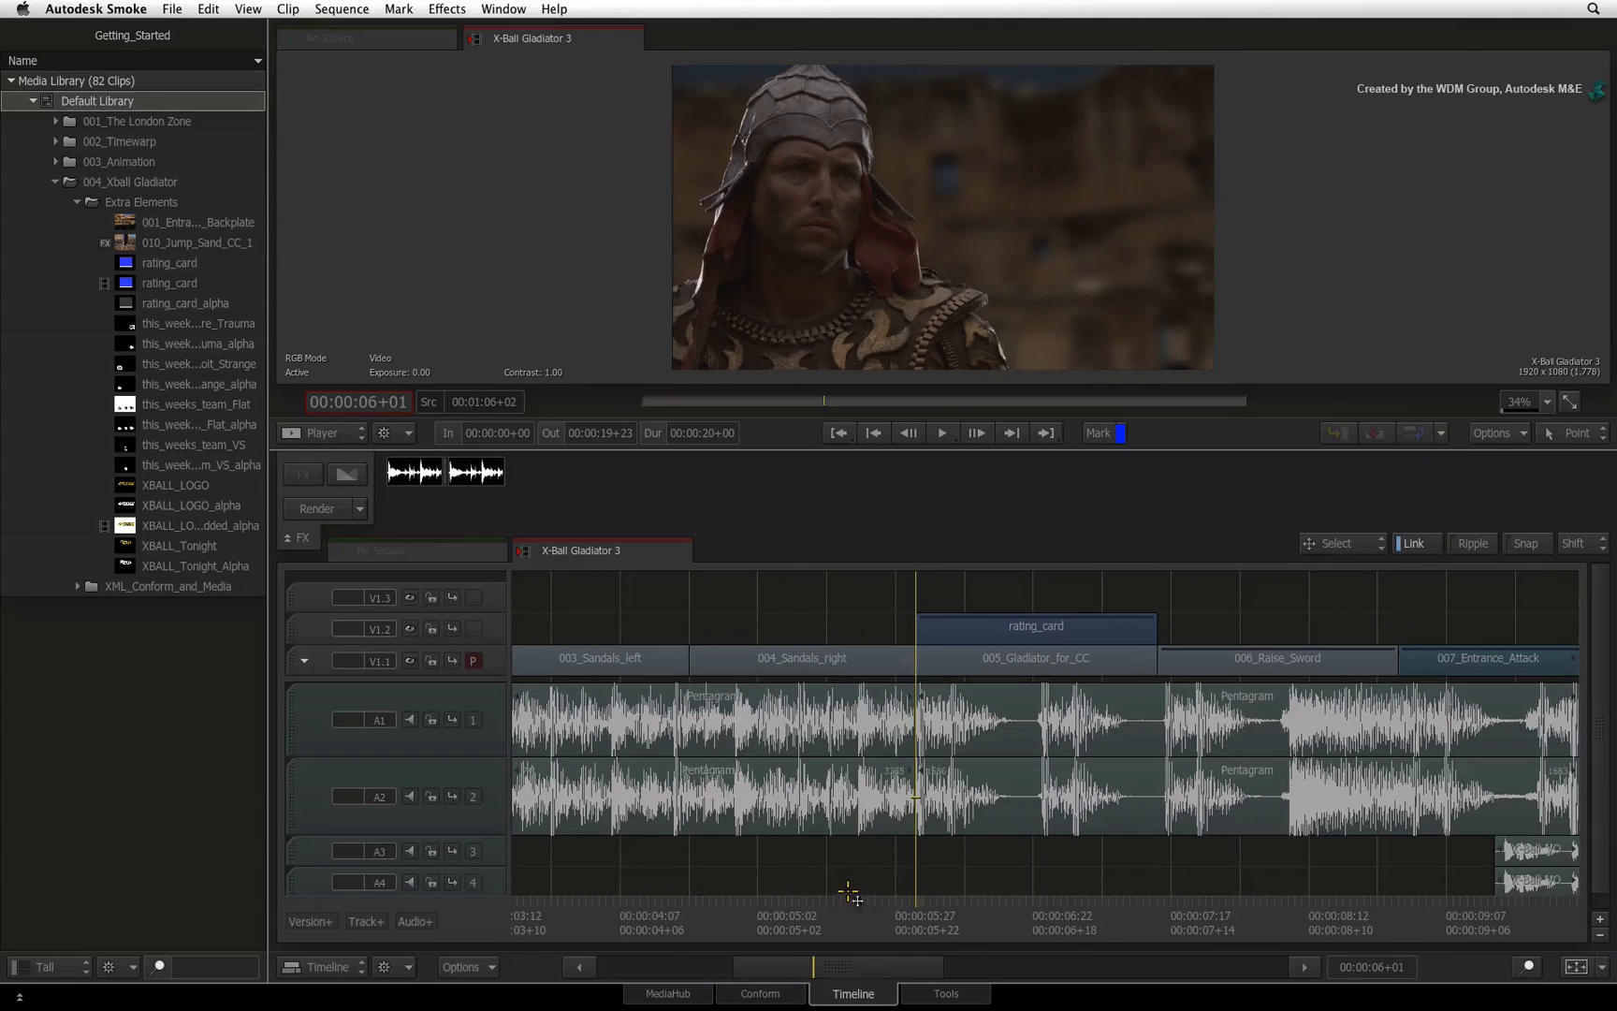
{"action": "mouse_move", "coordinate": [815, 872]}
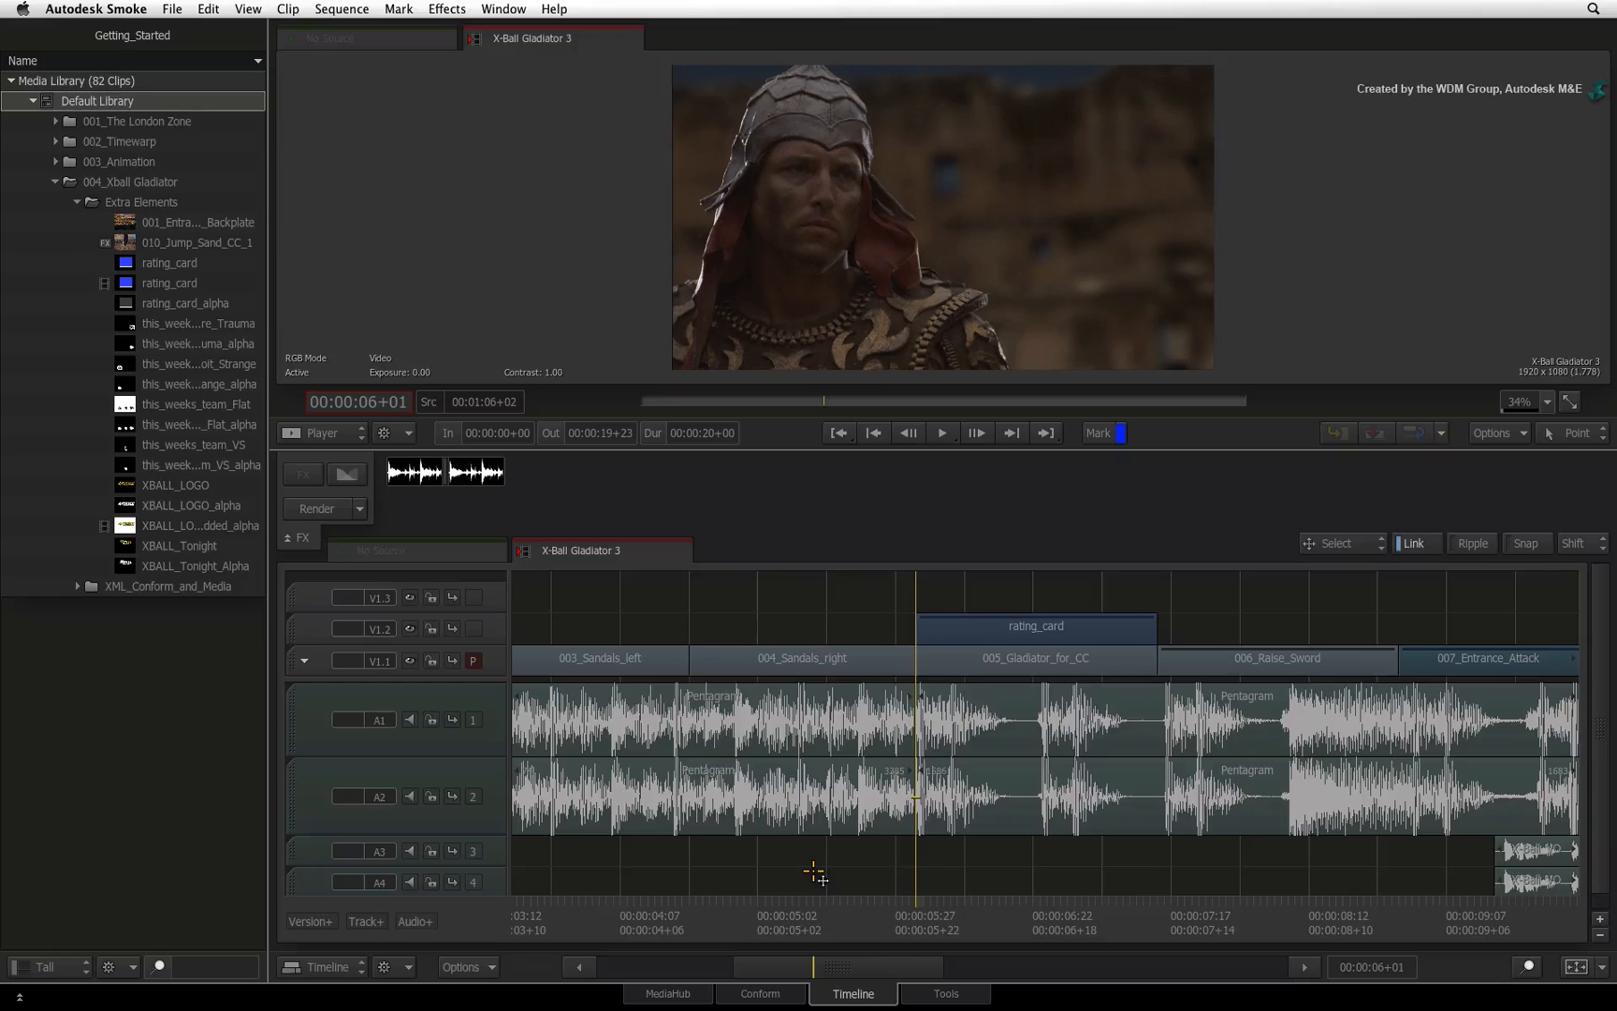
{"action": "mouse_move", "coordinate": [942, 814]}
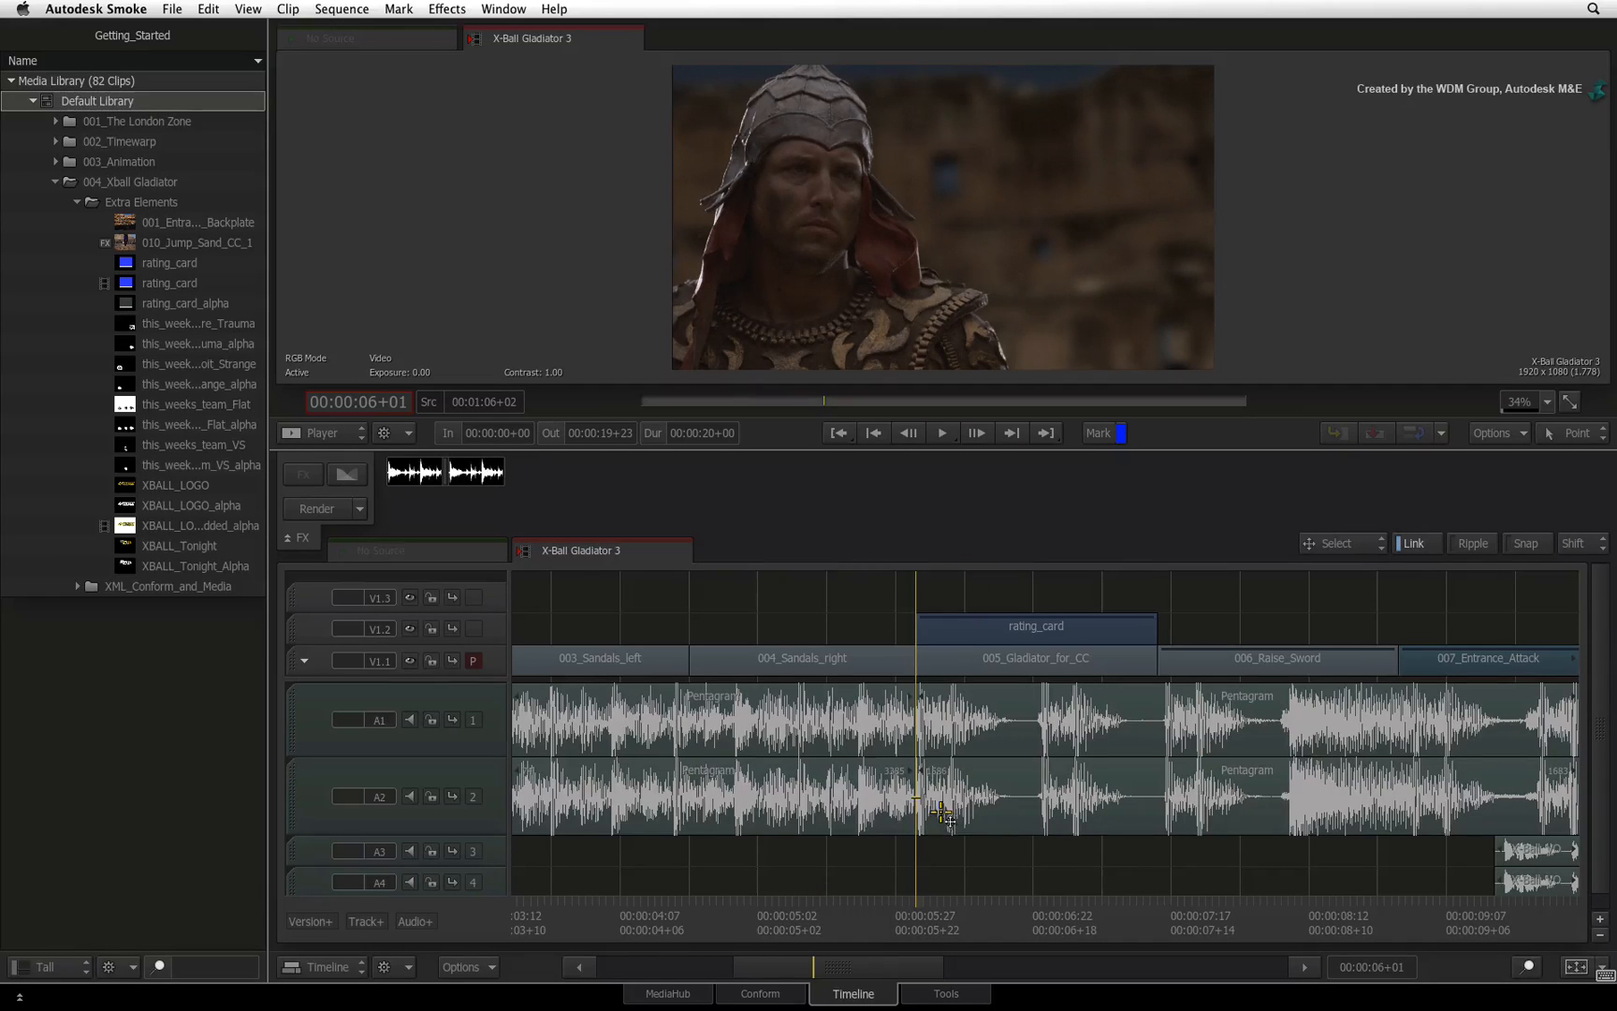
{"action": "left_click", "coordinate": [915, 747]}
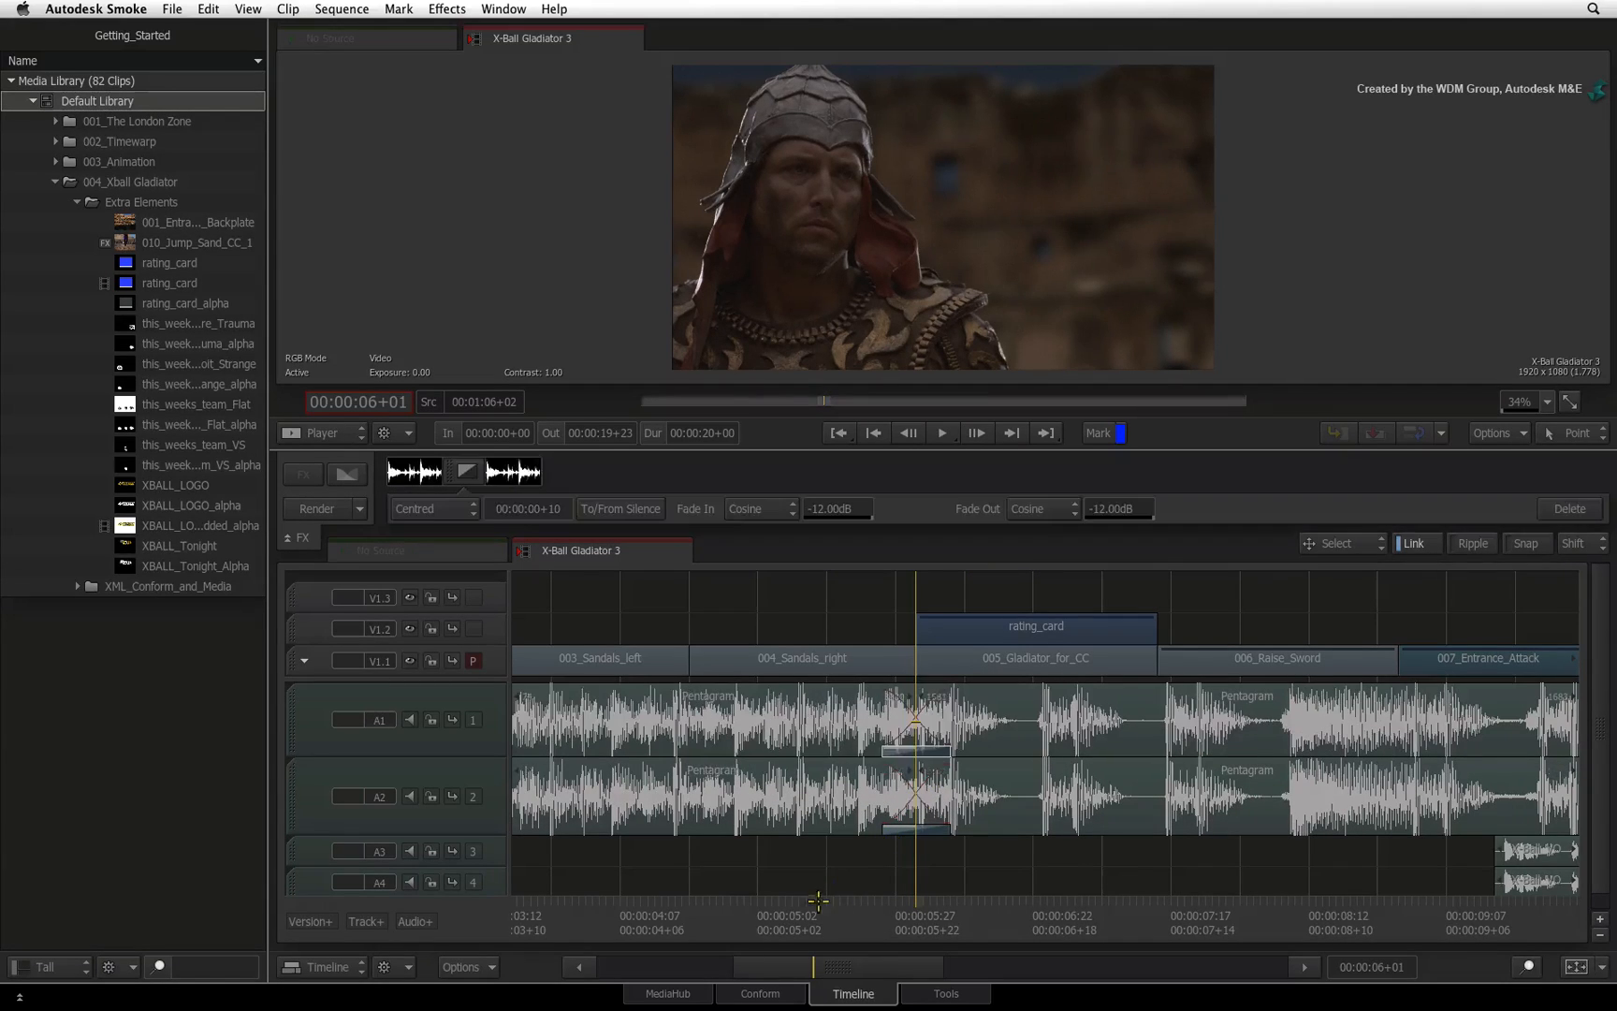
{"action": "left_click", "coordinate": [940, 433]}
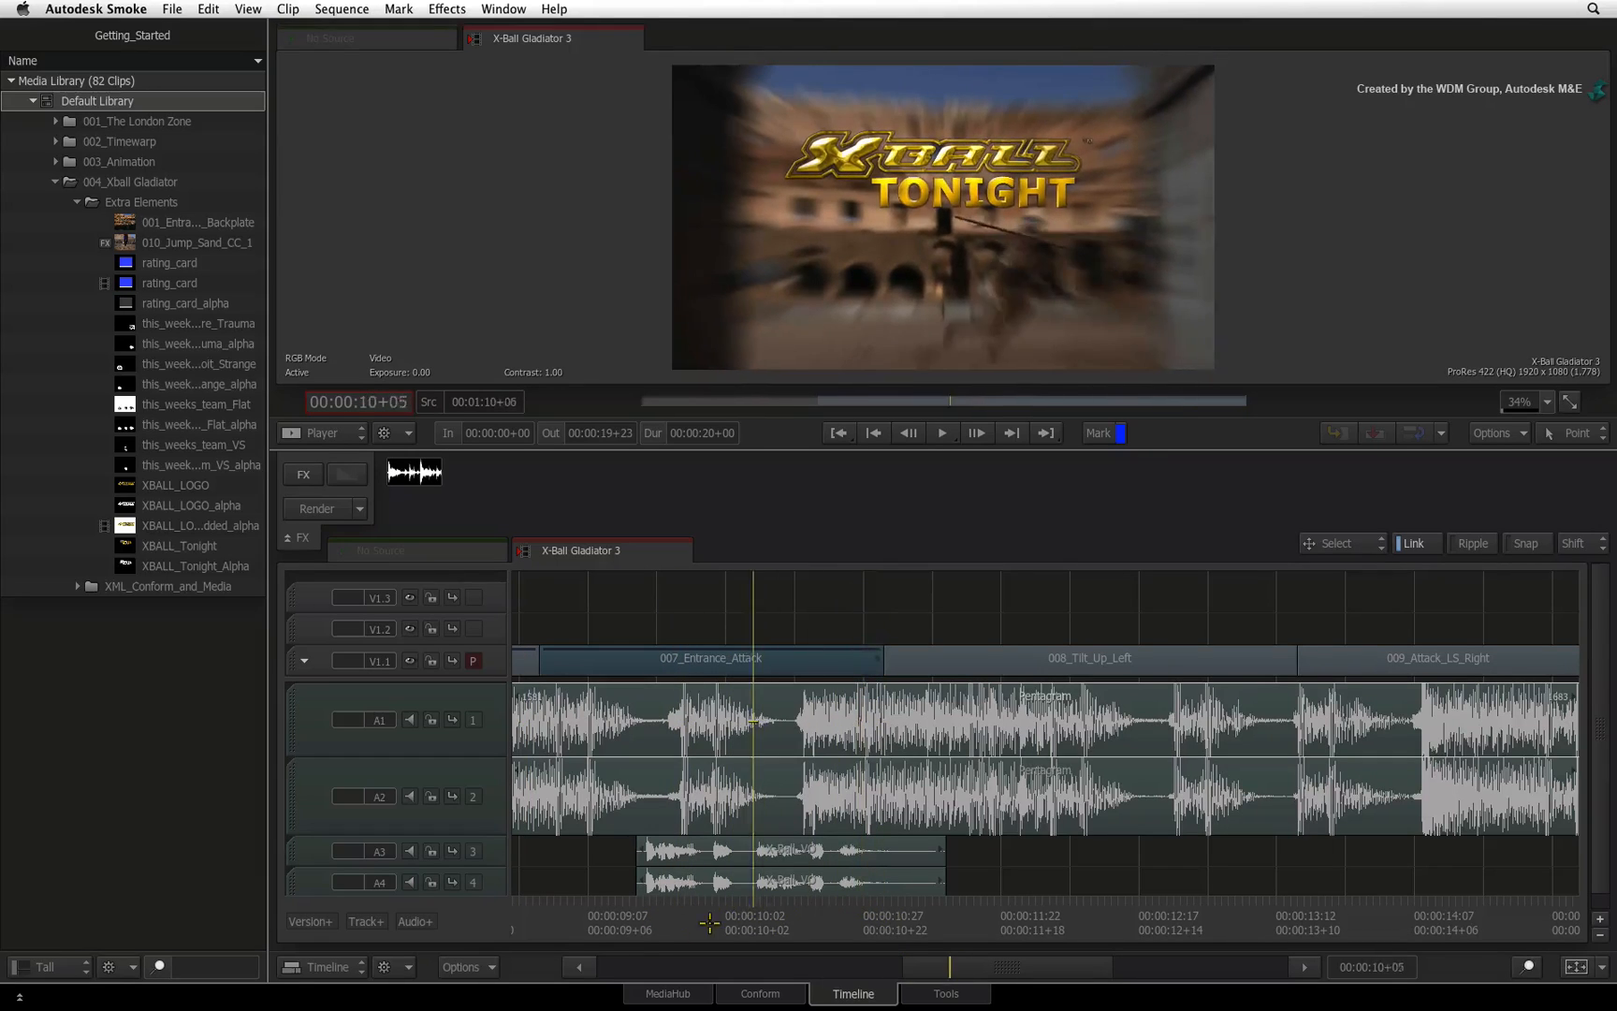
Apply a Gain audio effect at 0.00 dB to the music clip on A1/A2.
{"action": "left_click", "coordinate": [857, 917]}
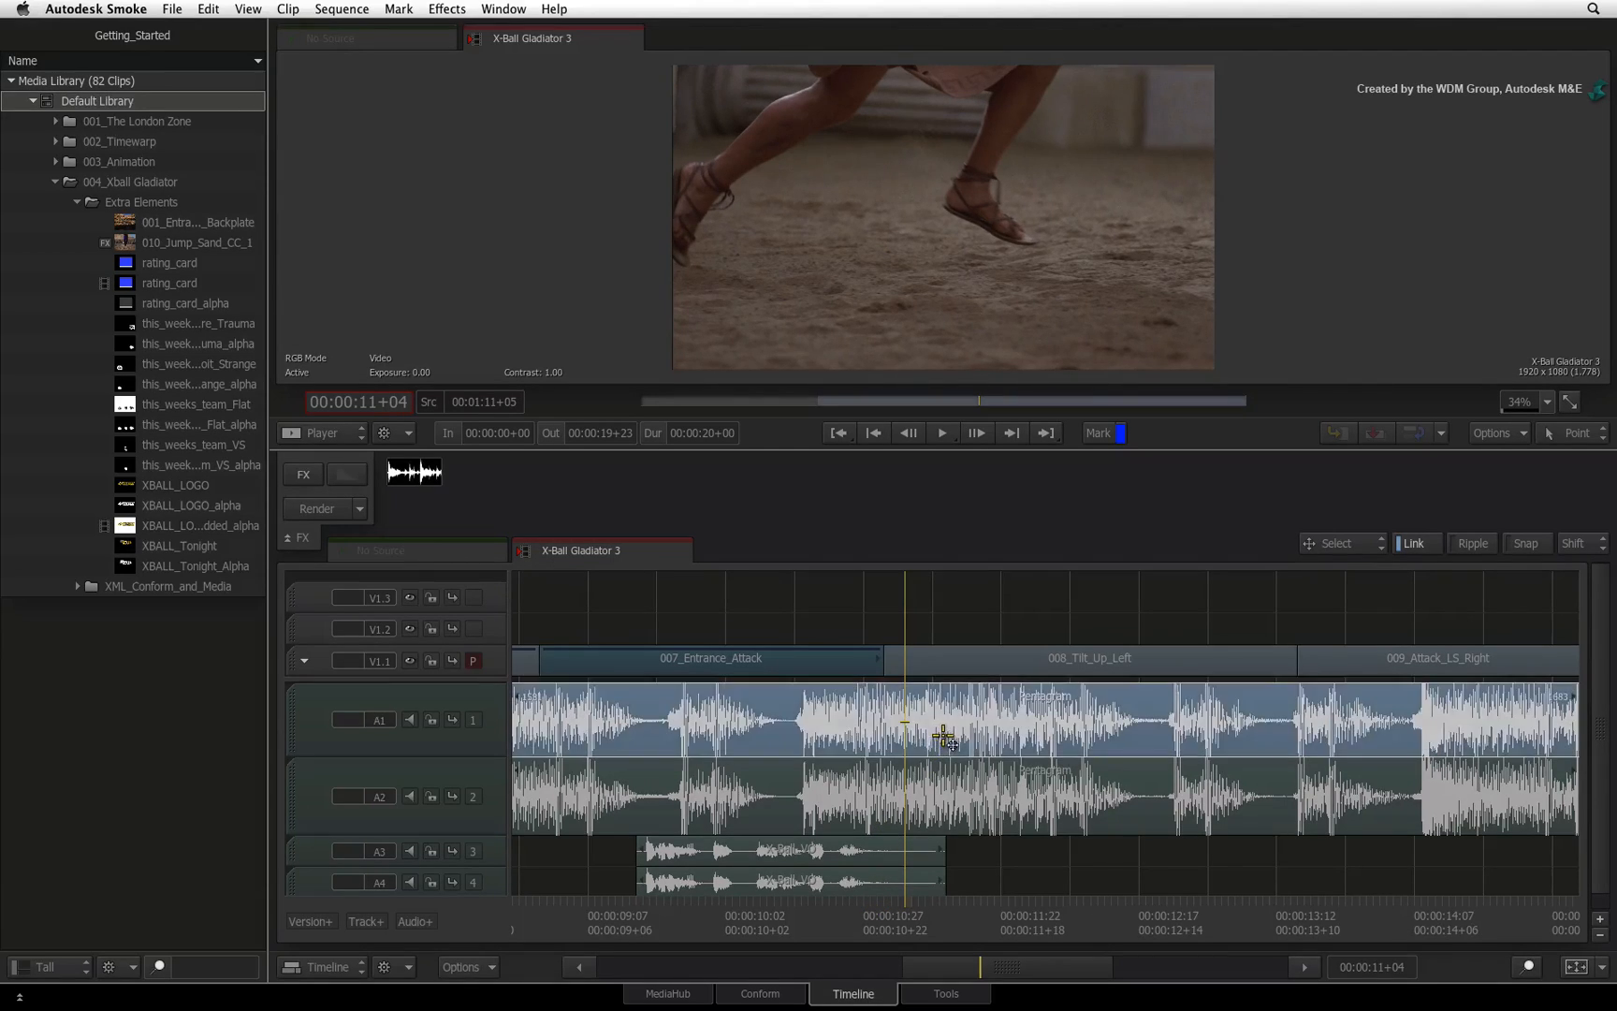
{"action": "right_click", "coordinate": [942, 737]}
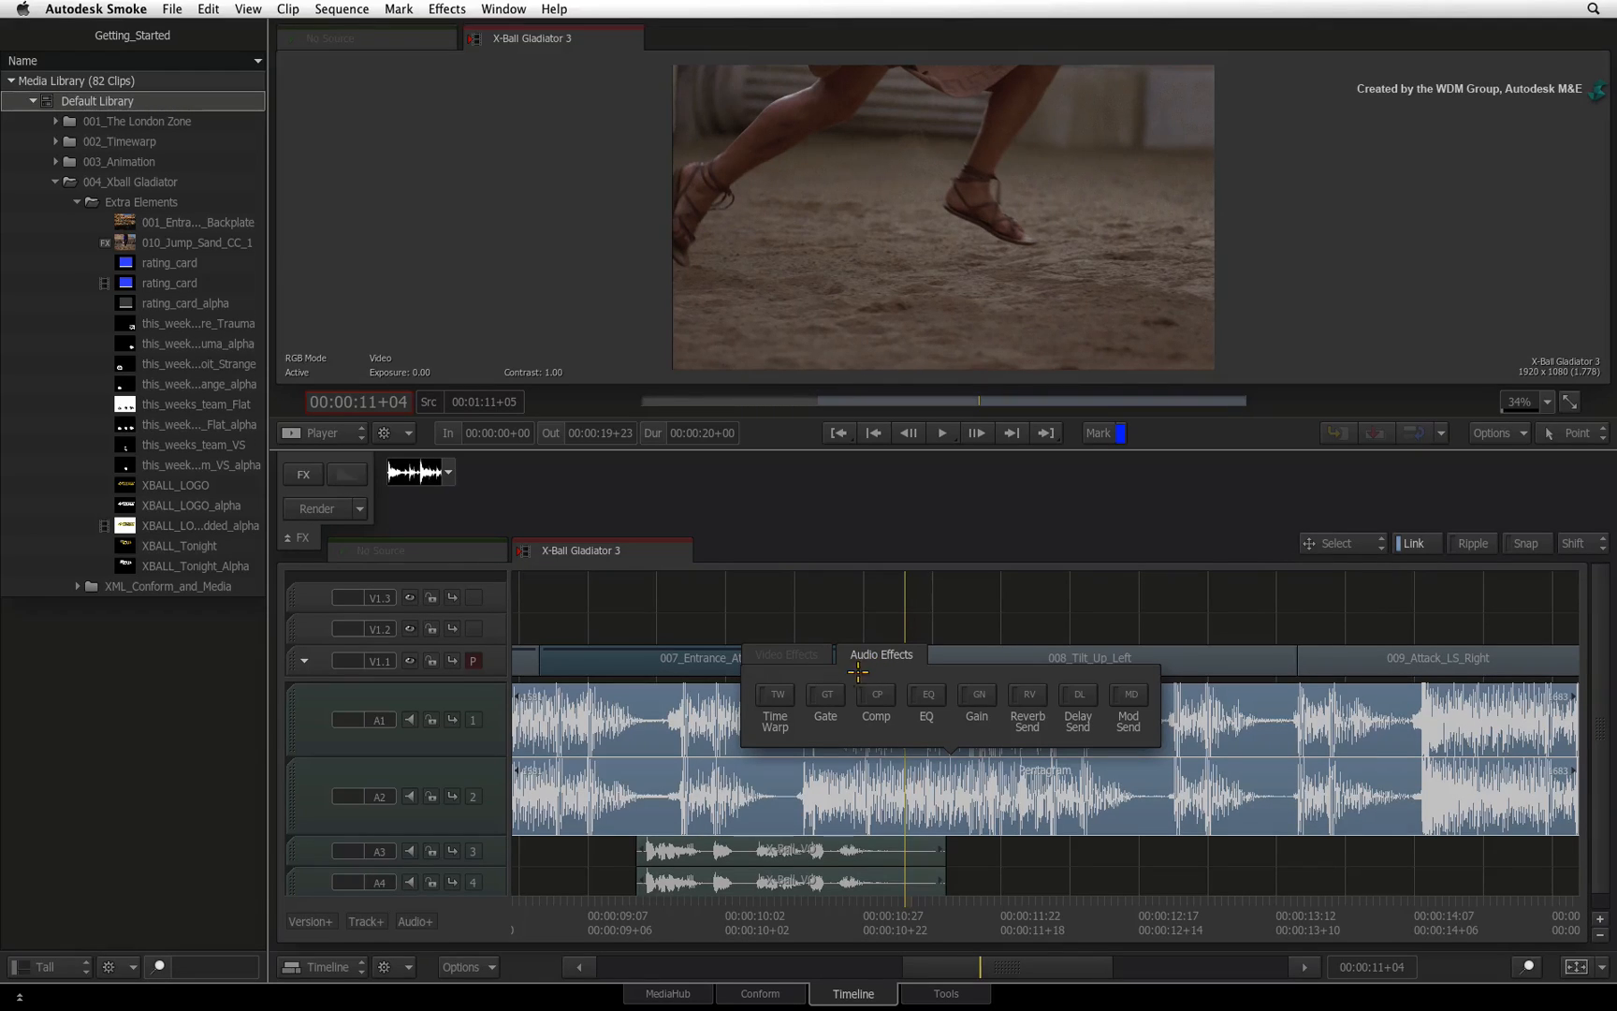
{"action": "mouse_move", "coordinate": [832, 683]}
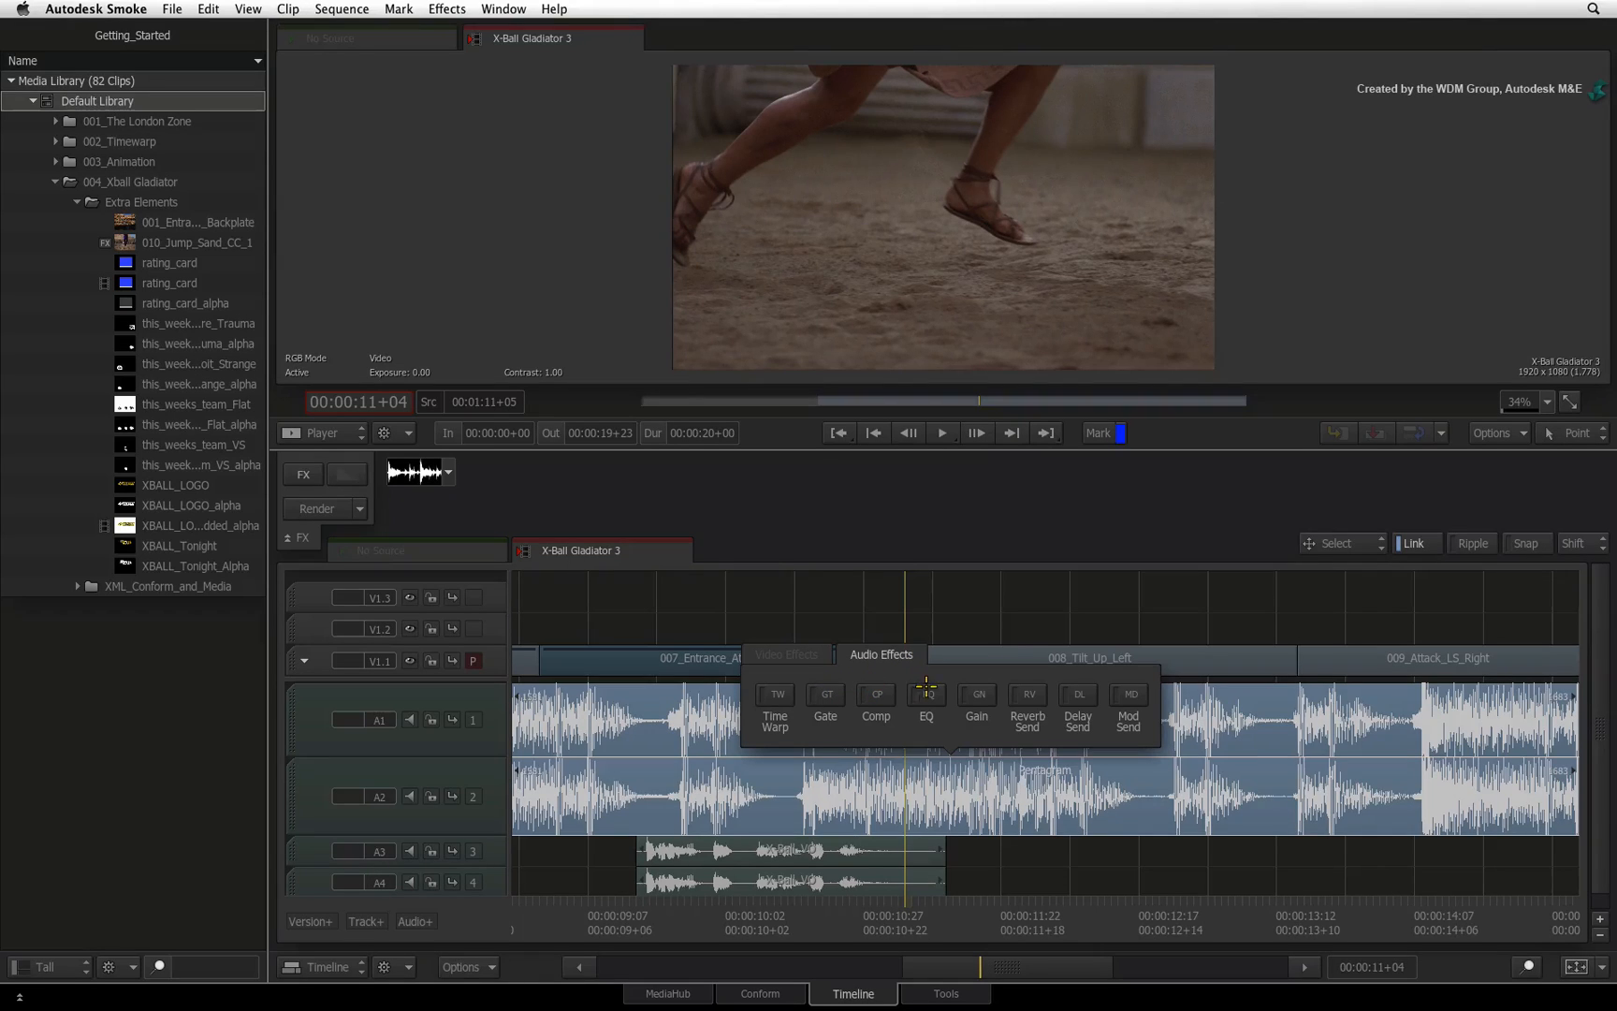
{"action": "mouse_move", "coordinate": [1067, 657]}
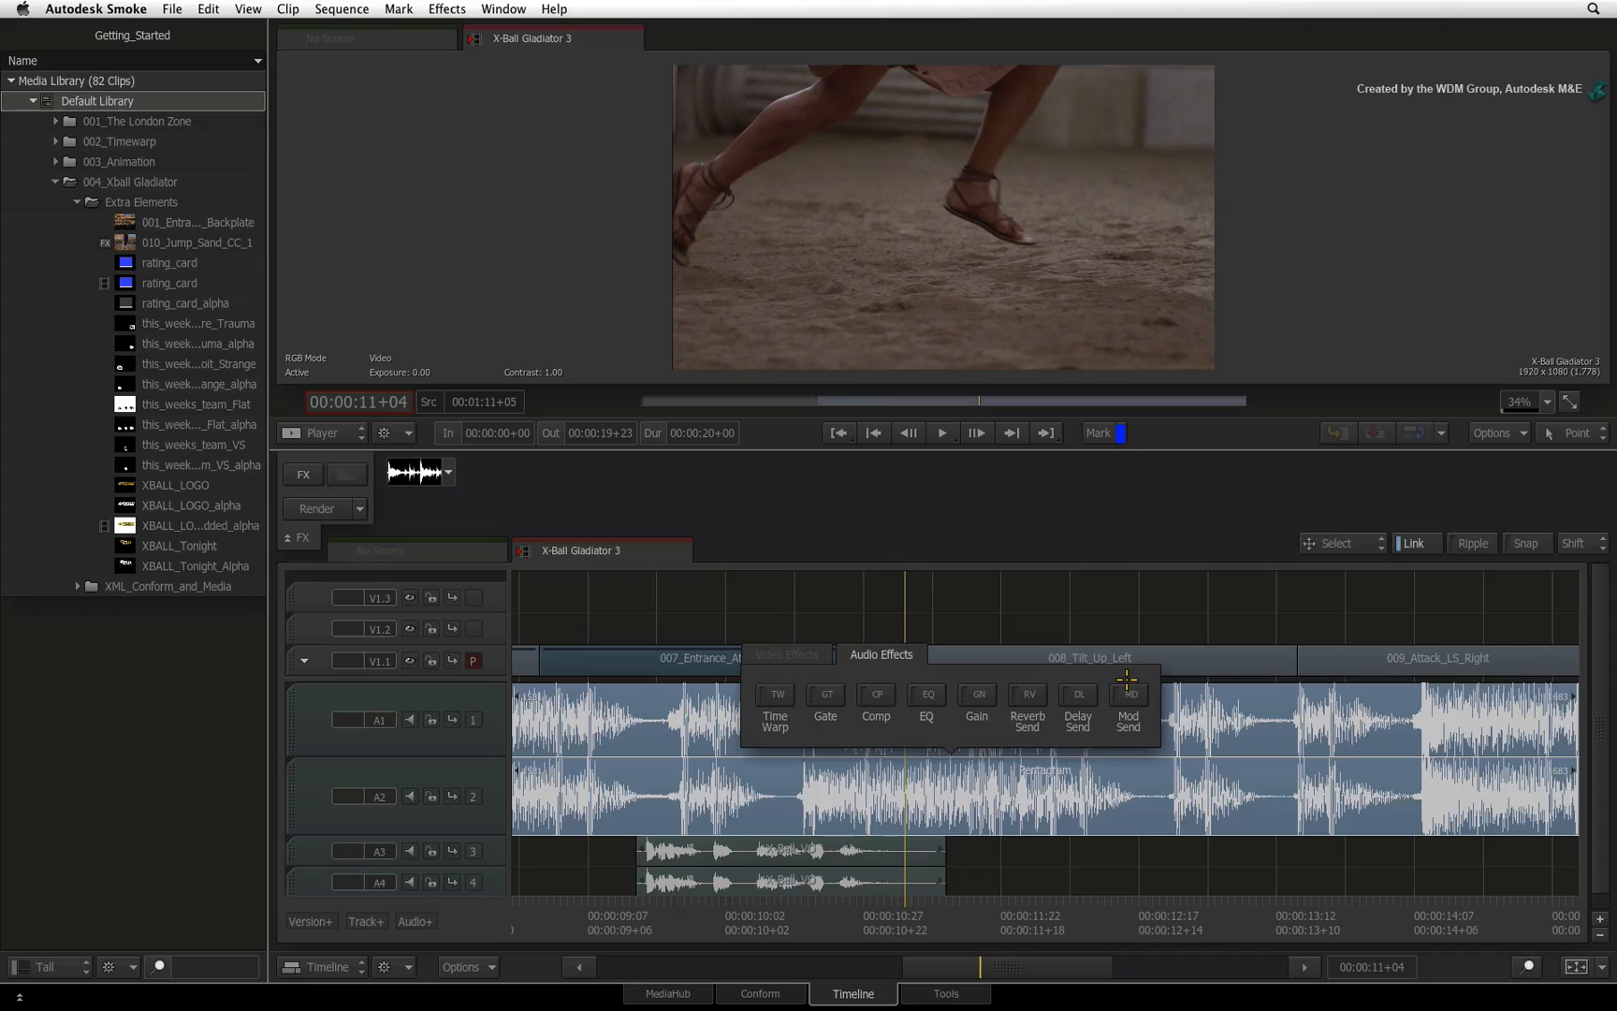
{"action": "left_click", "coordinate": [975, 702]}
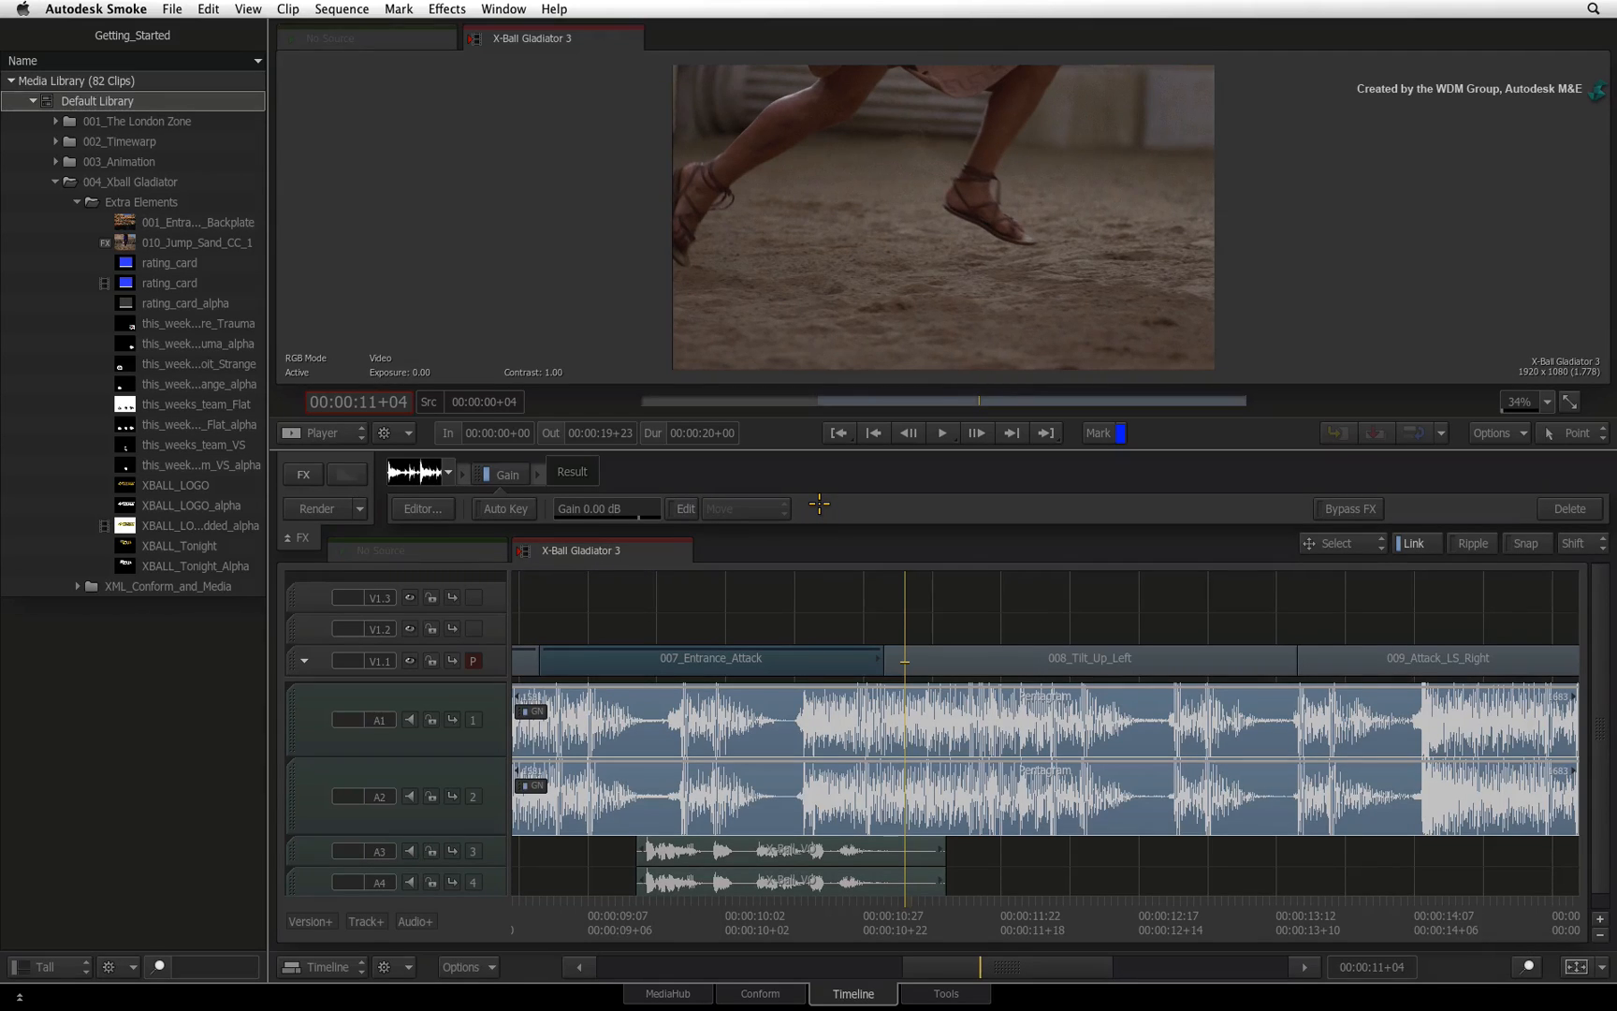
{"action": "left_click", "coordinate": [940, 433]}
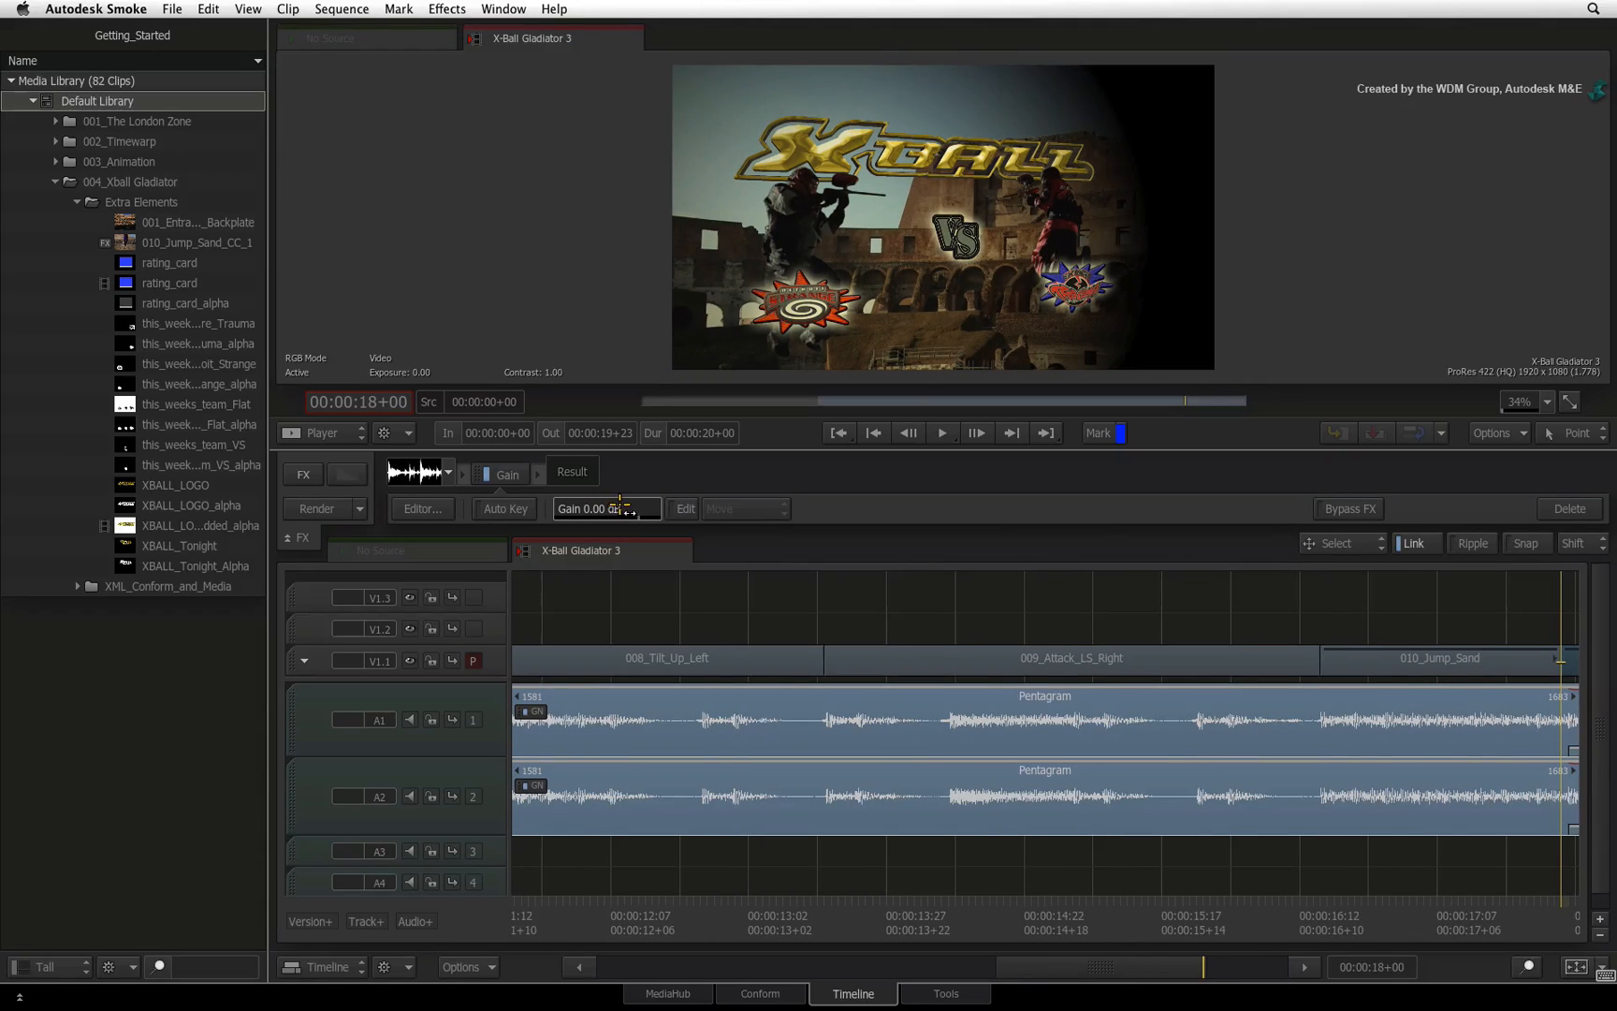
{"action": "left_click", "coordinate": [504, 510]}
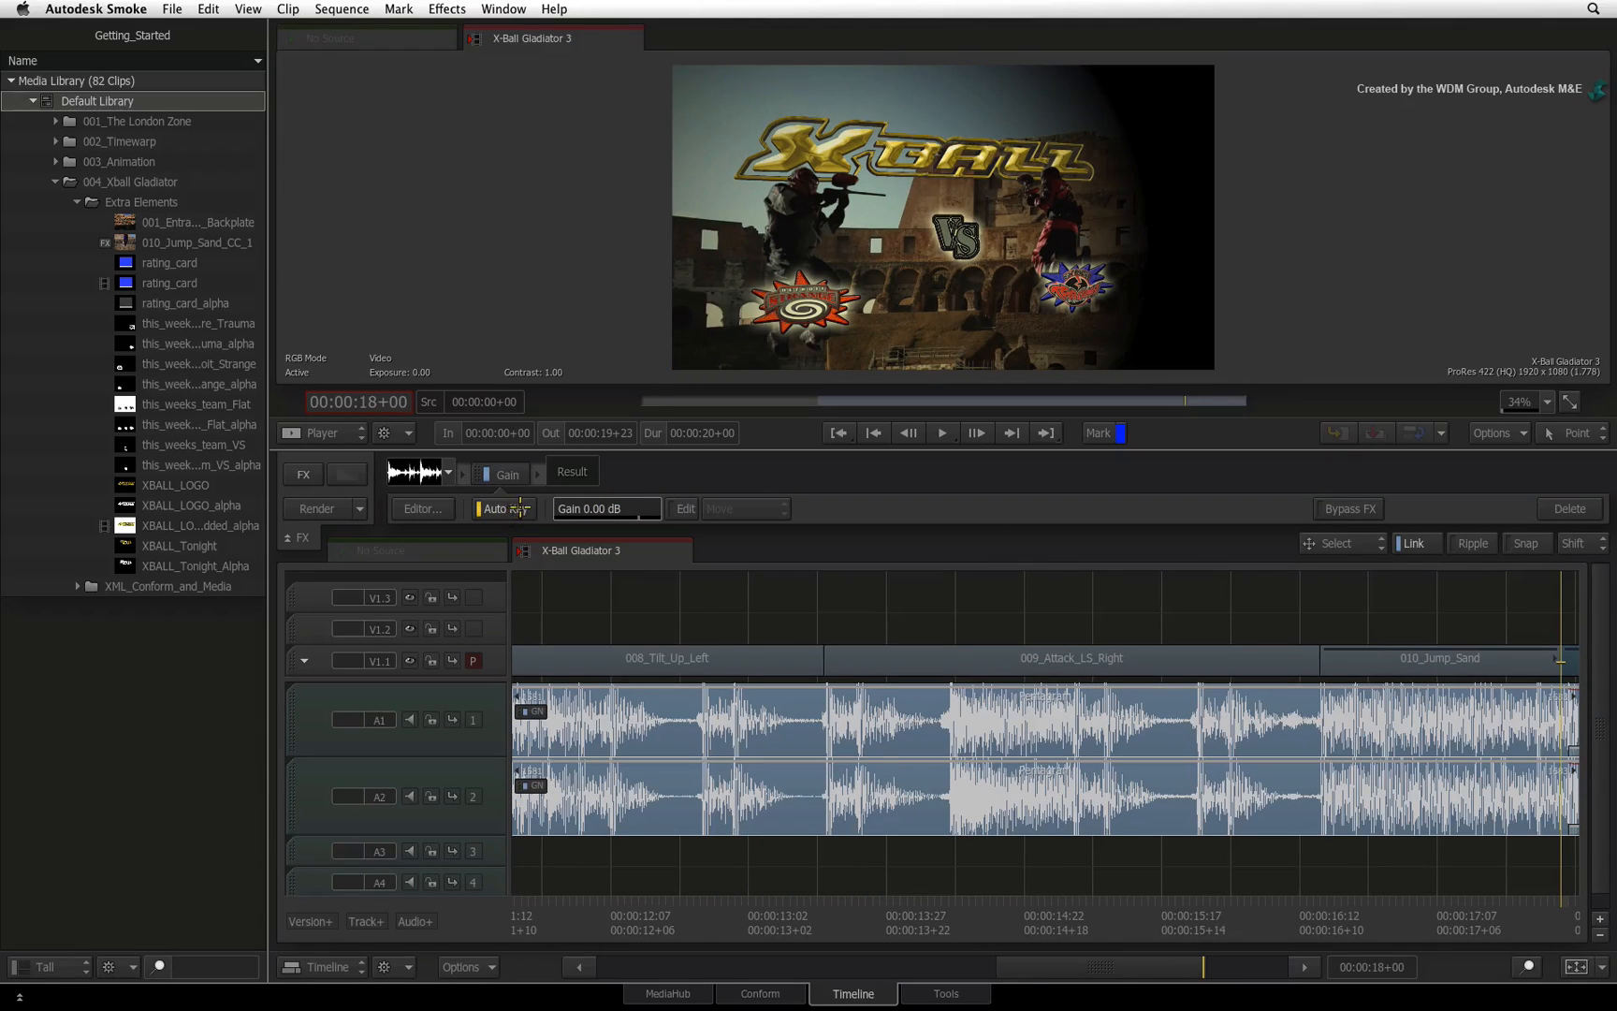
{"action": "left_click", "coordinate": [504, 509]}
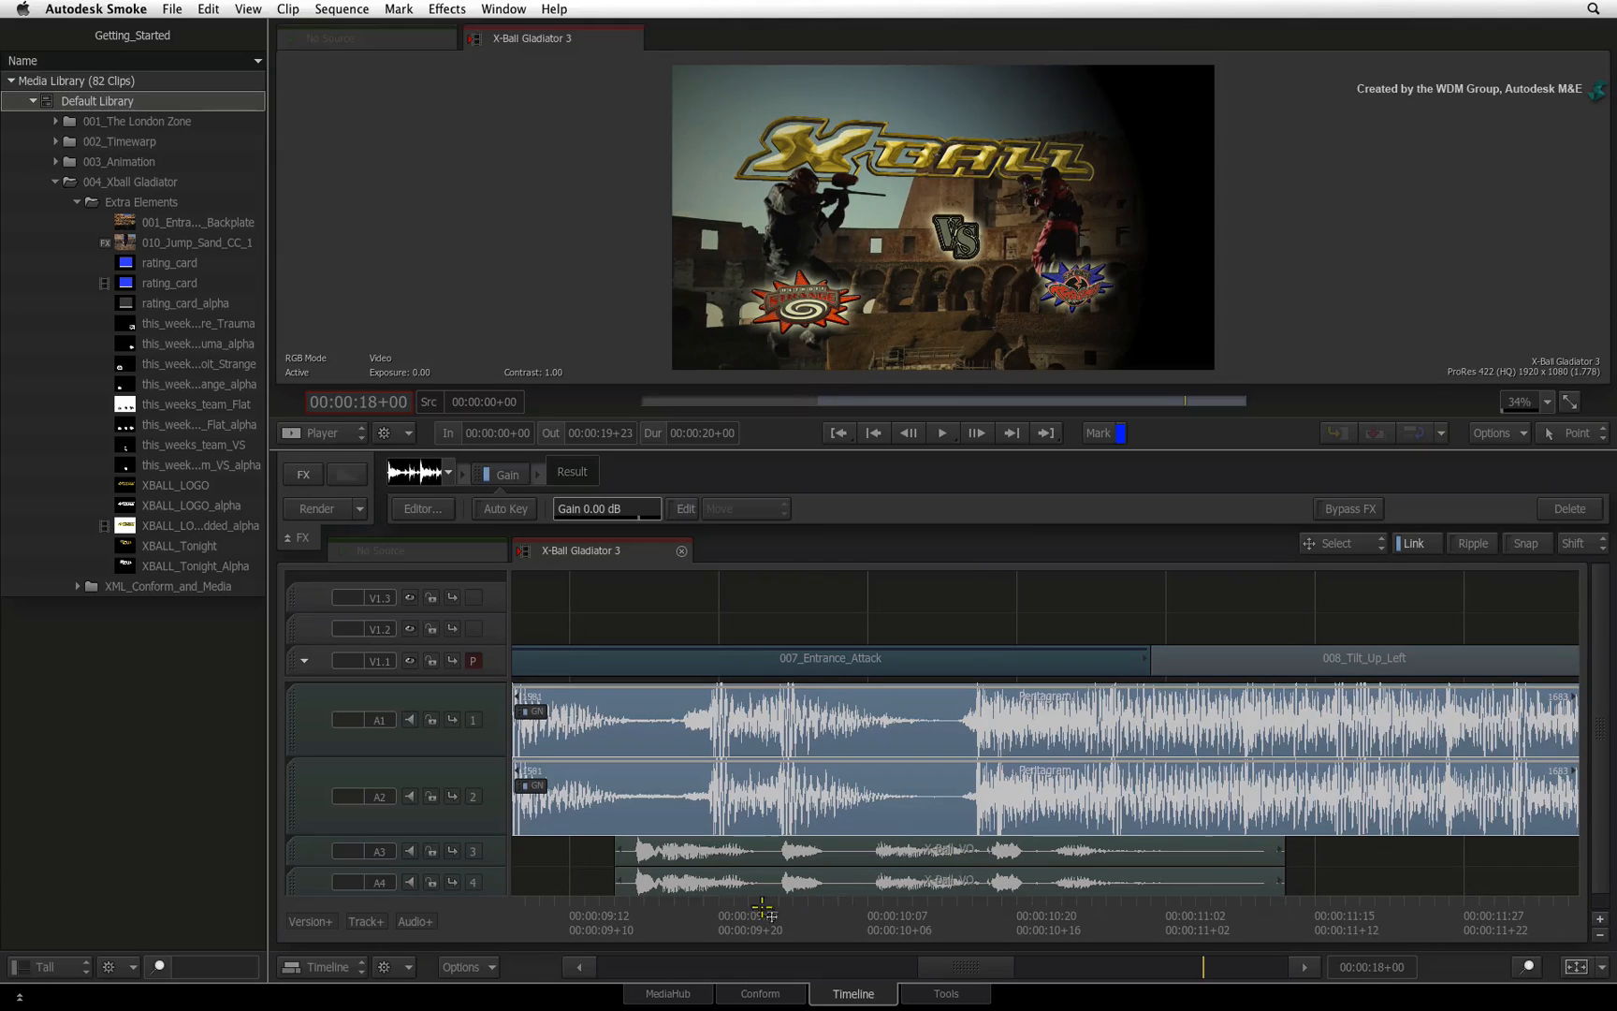
Add two gain keyframes so the music dips to about -26 dB after the opening.
{"action": "left_click", "coordinate": [586, 915]}
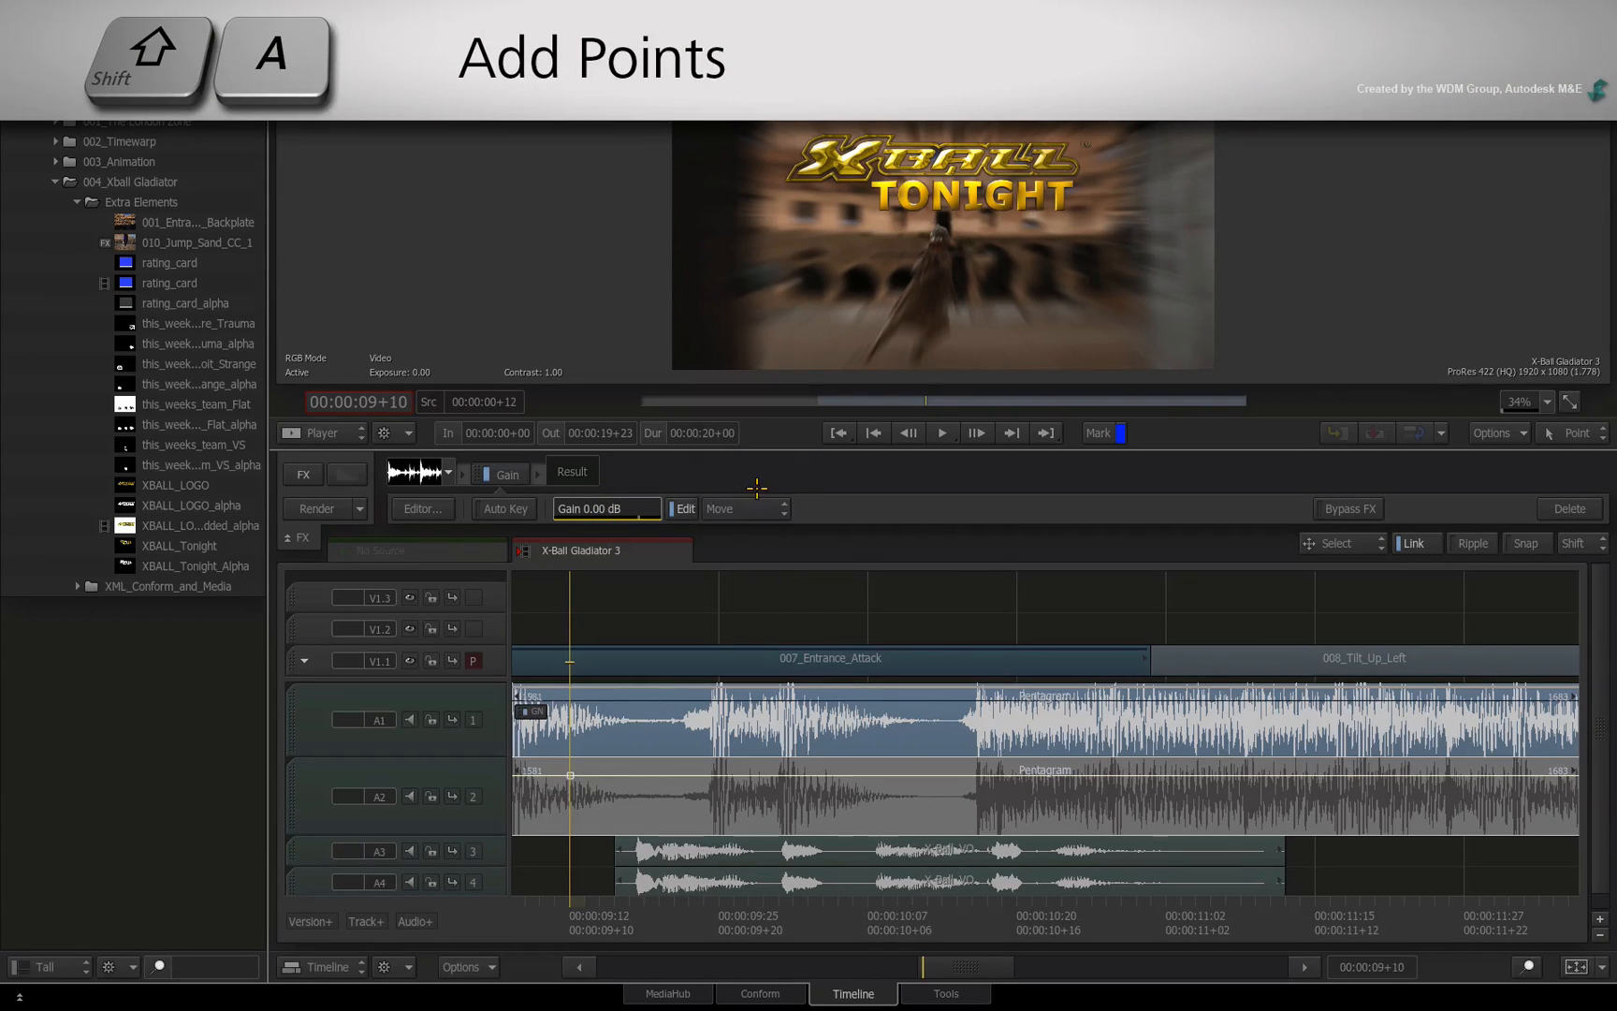
{"action": "left_click", "coordinate": [738, 507]}
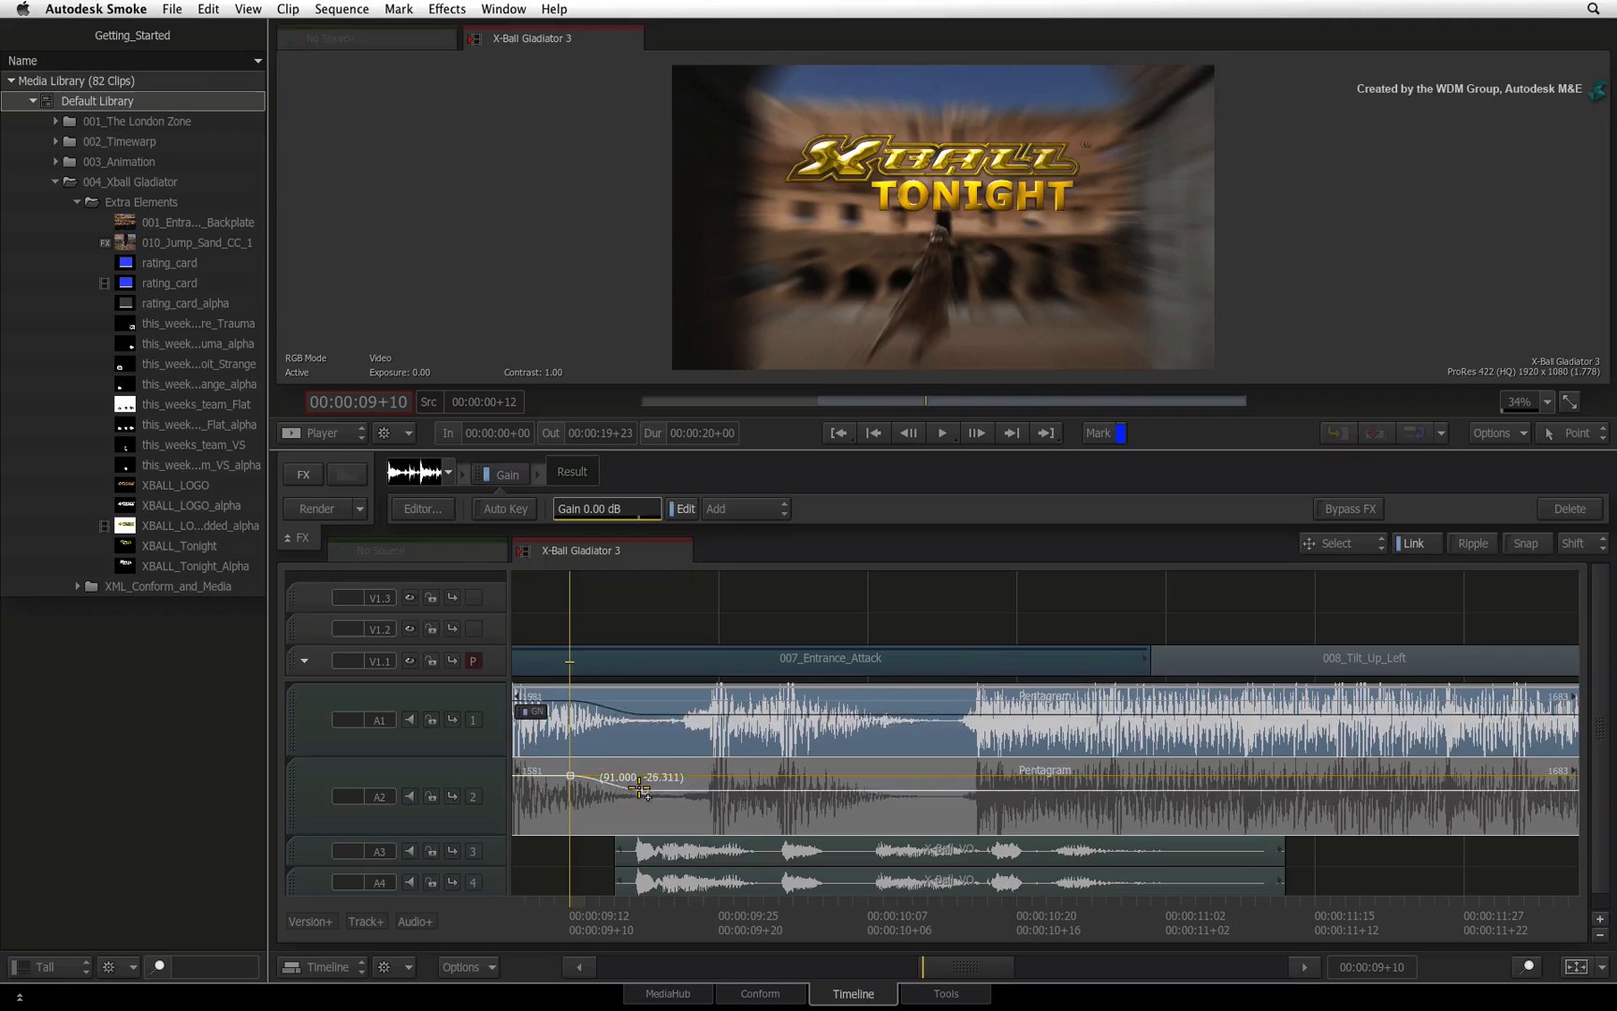
{"action": "left_click", "coordinate": [641, 790]}
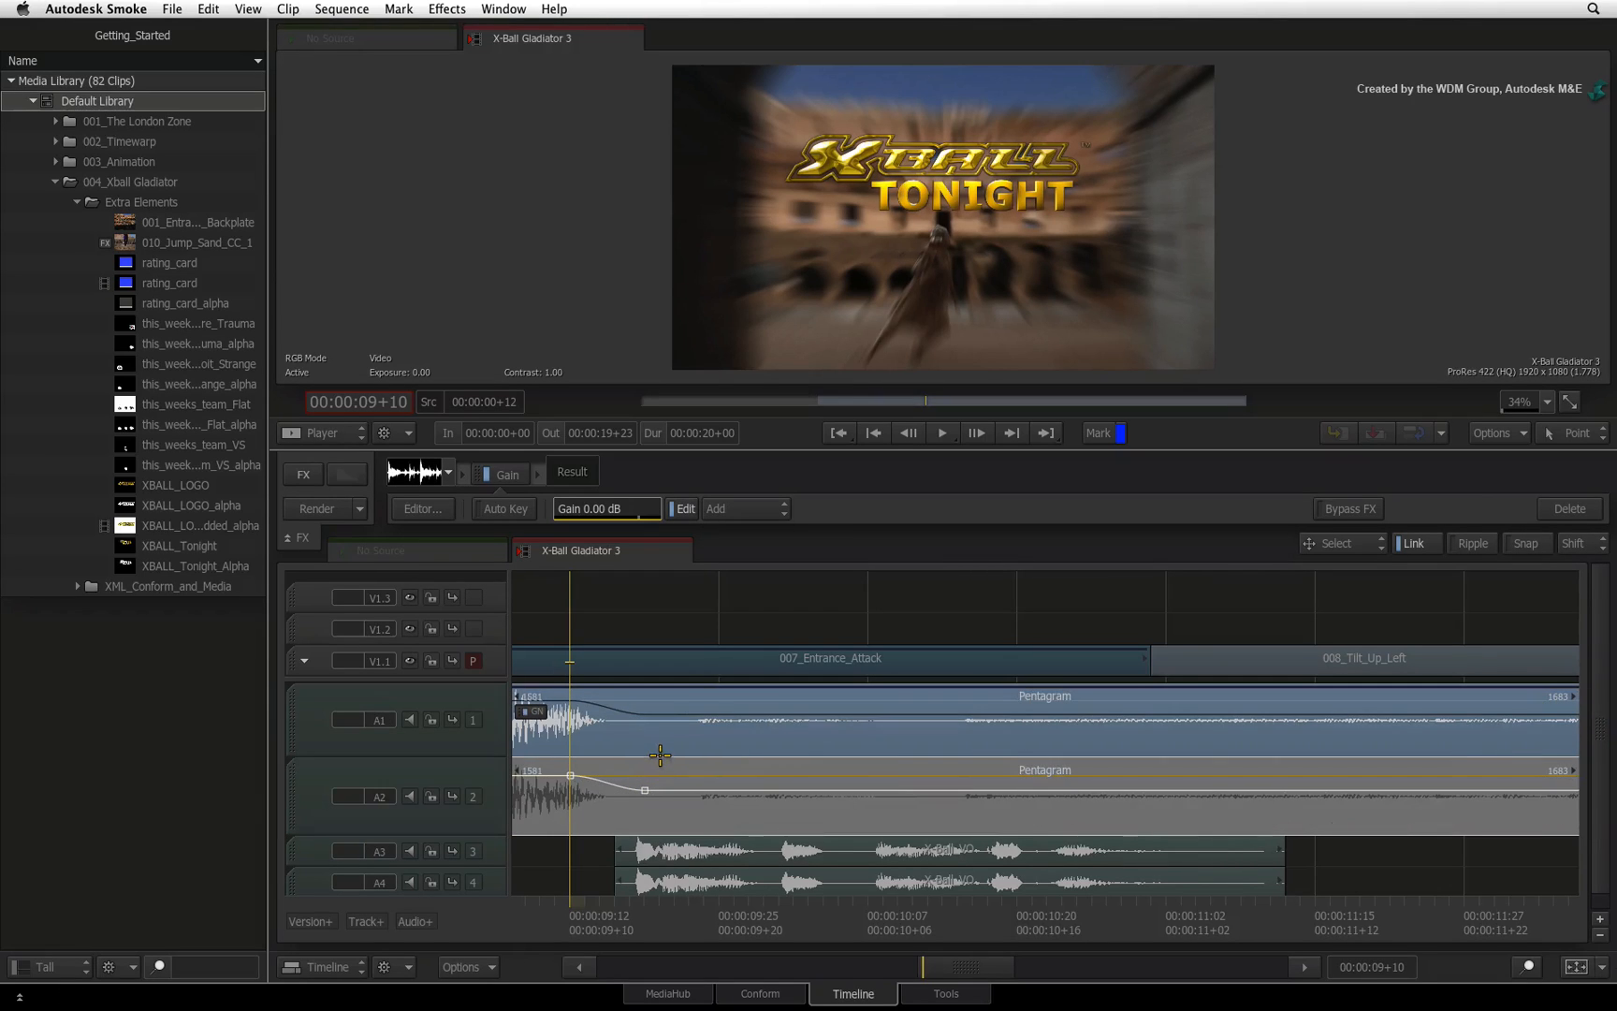
Add a keyframe near 11 seconds where the music gain rises back to 0 dB.
{"action": "key", "text": "shift+m"}
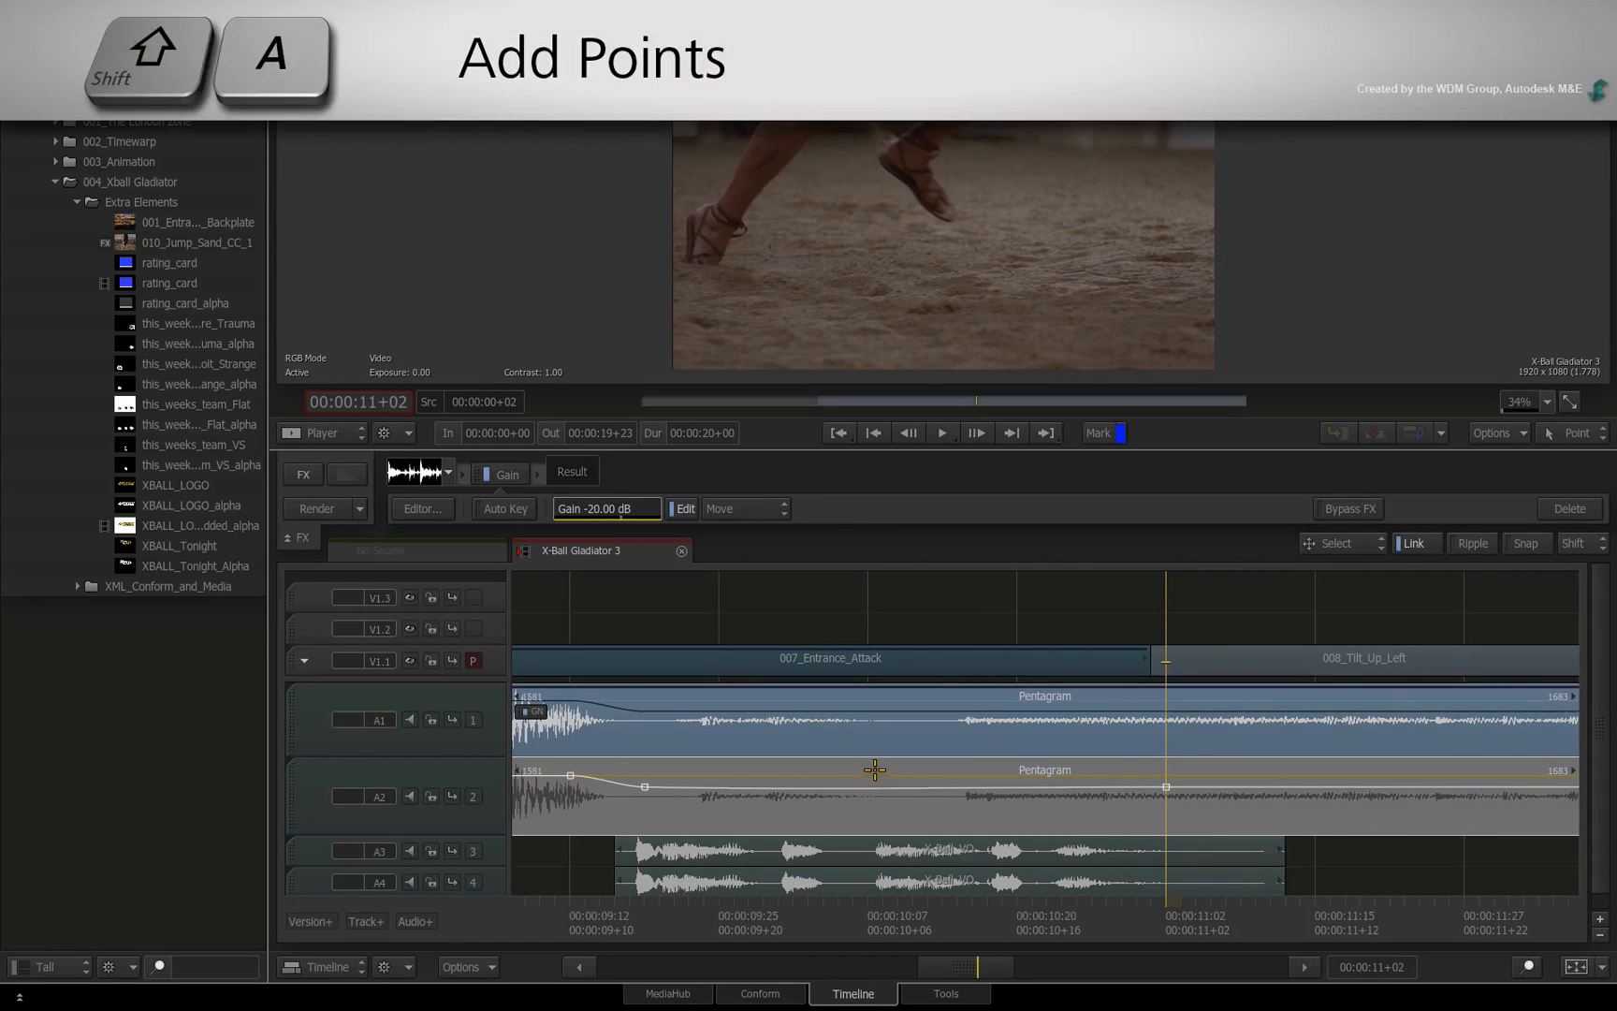
{"action": "left_click", "coordinate": [741, 507]}
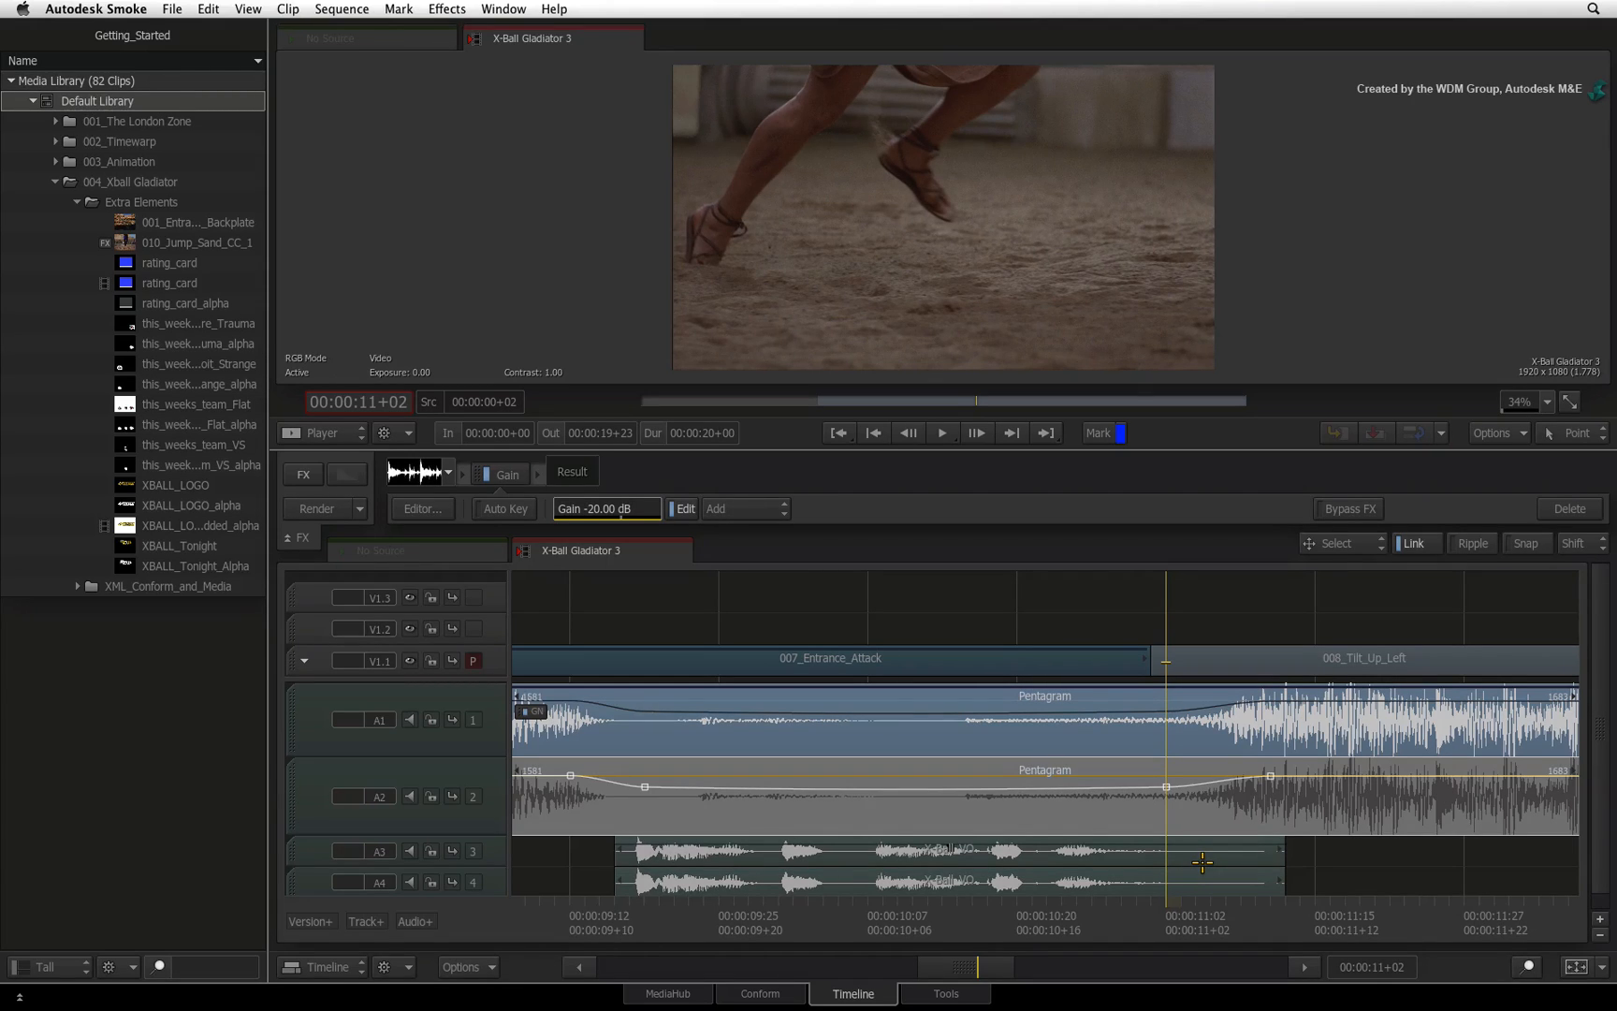
Nudge the gain dip keyframes with Select & Move and view the curve in the animation editor.
{"action": "key", "text": "shift+m"}
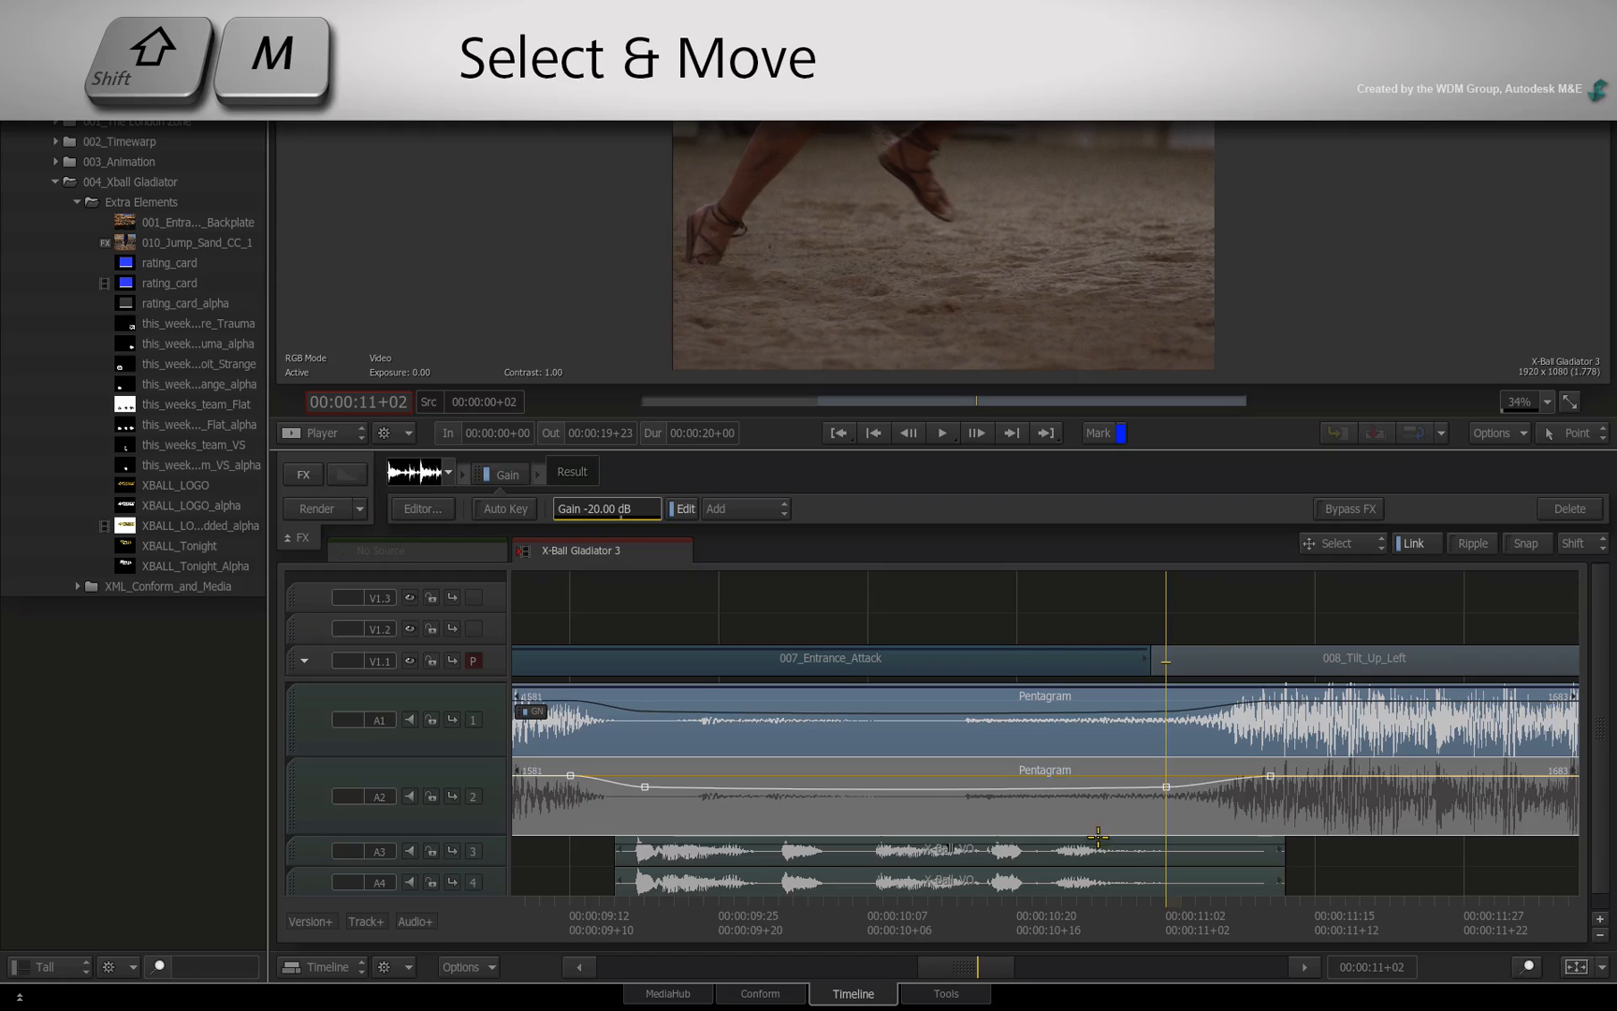
{"action": "mouse_move", "coordinate": [810, 782]}
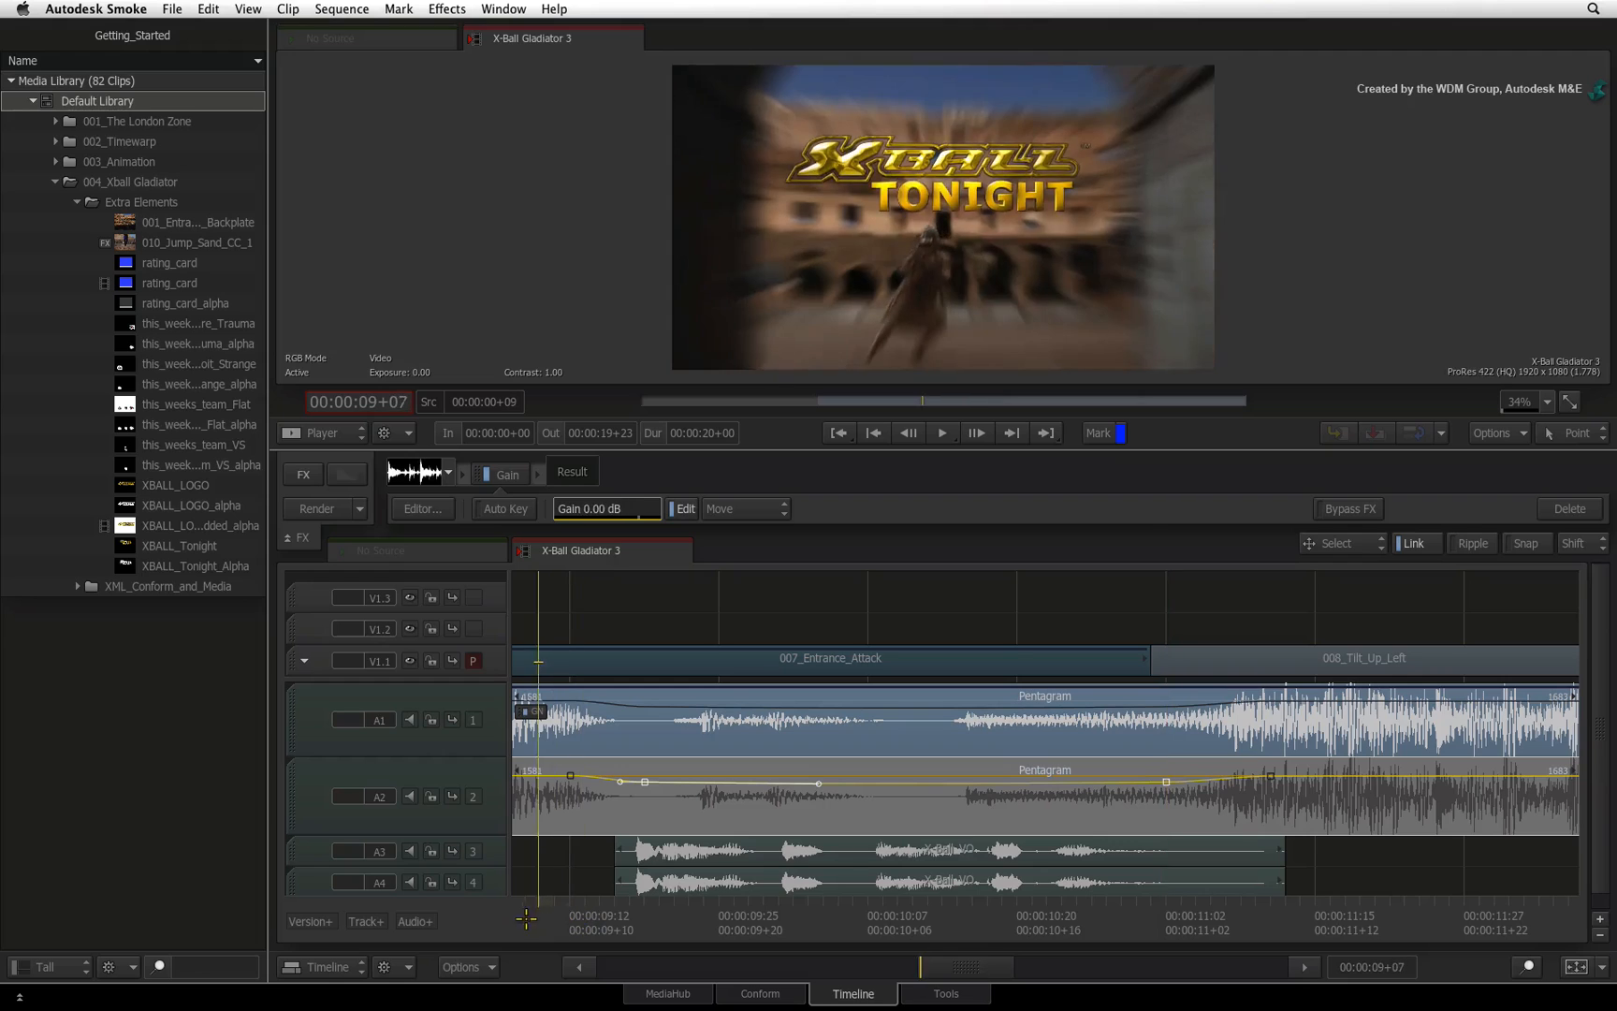
{"action": "left_click", "coordinate": [942, 432]}
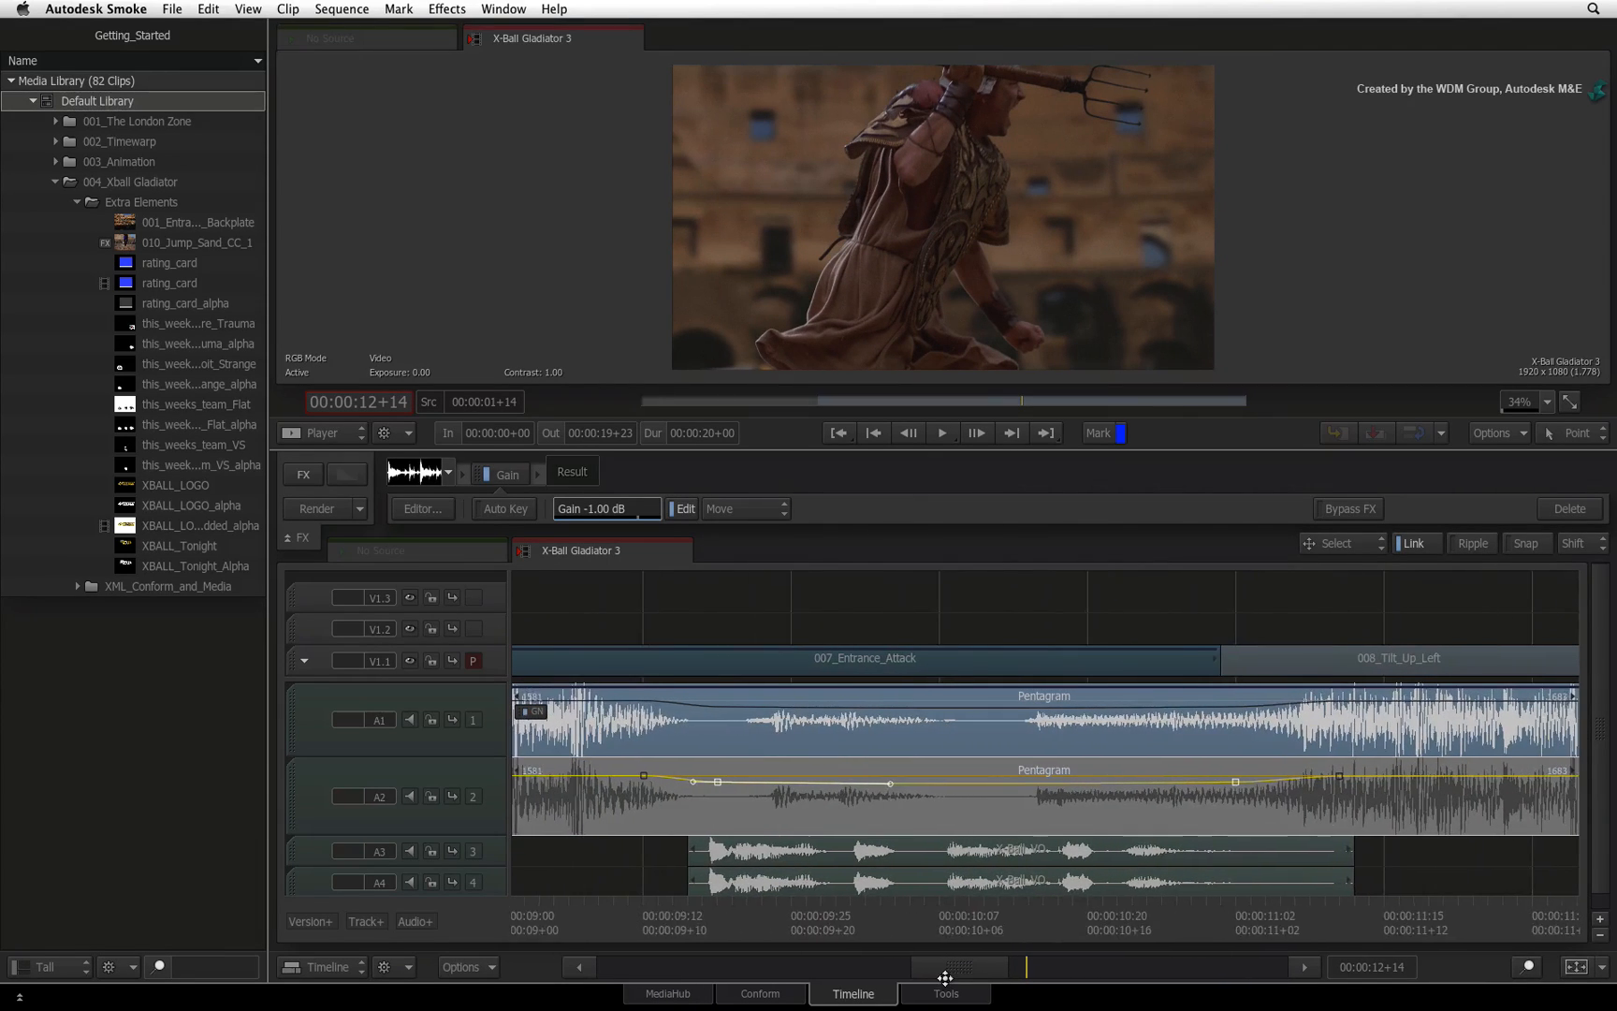
{"action": "left_click", "coordinate": [421, 508]}
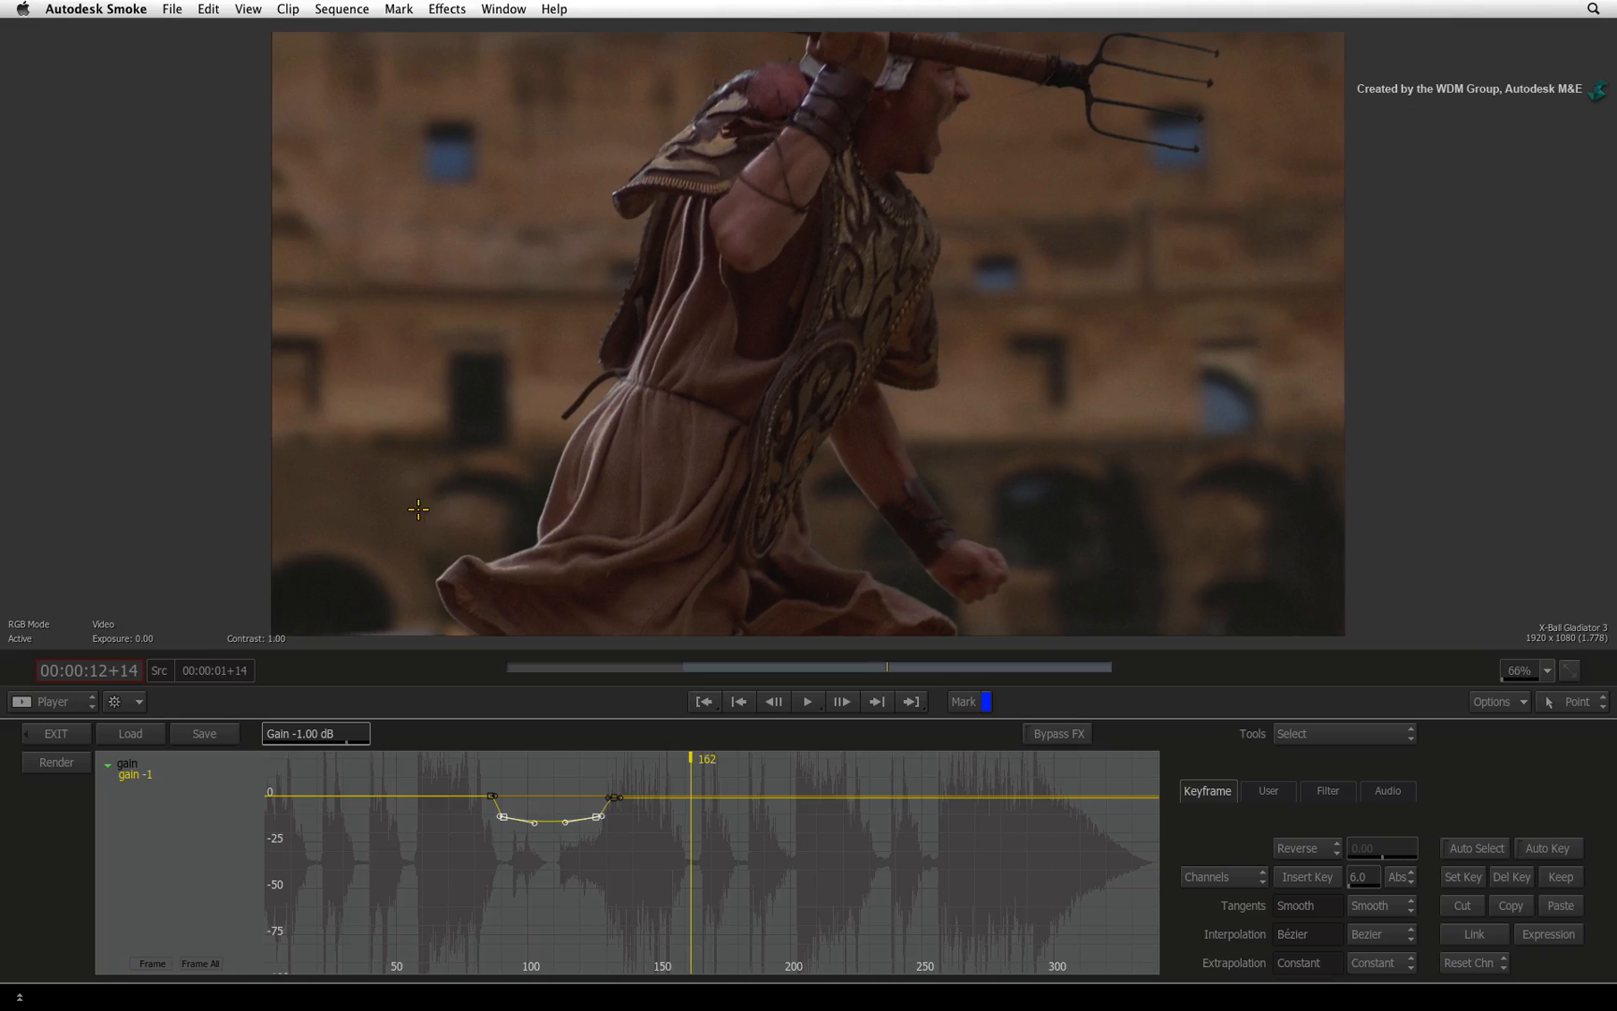